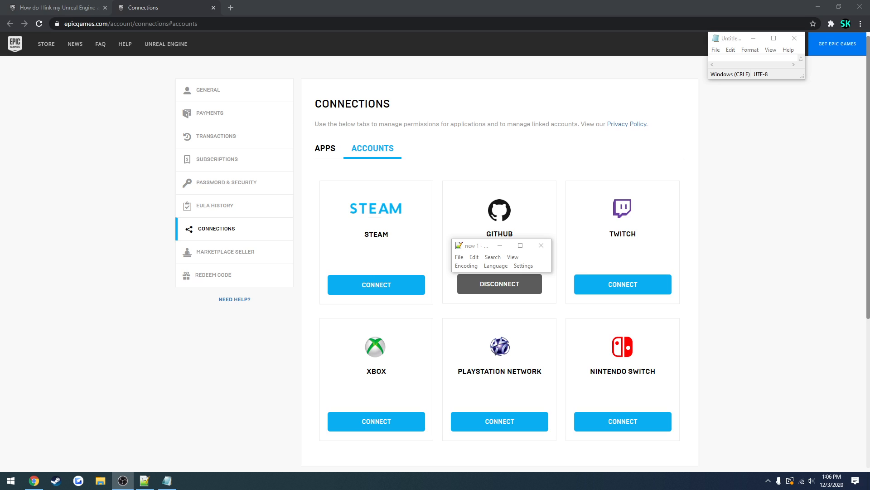
mouse_move(106, 158)
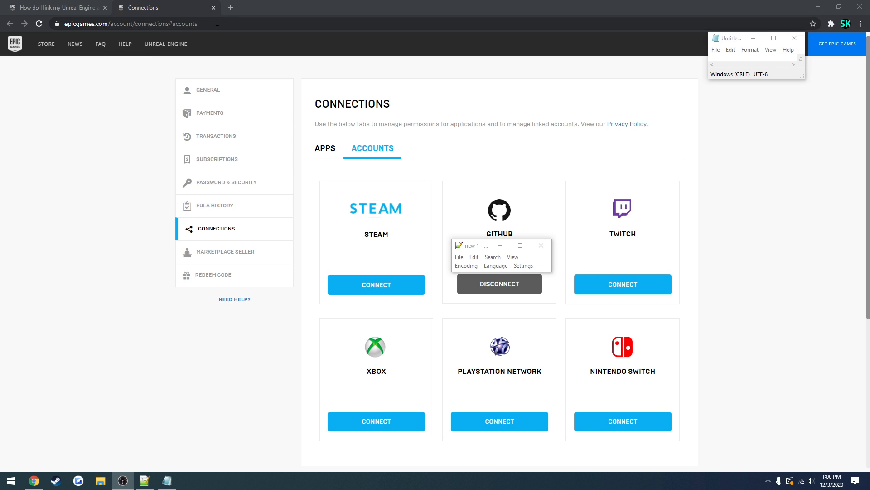
mouse_move(445, 167)
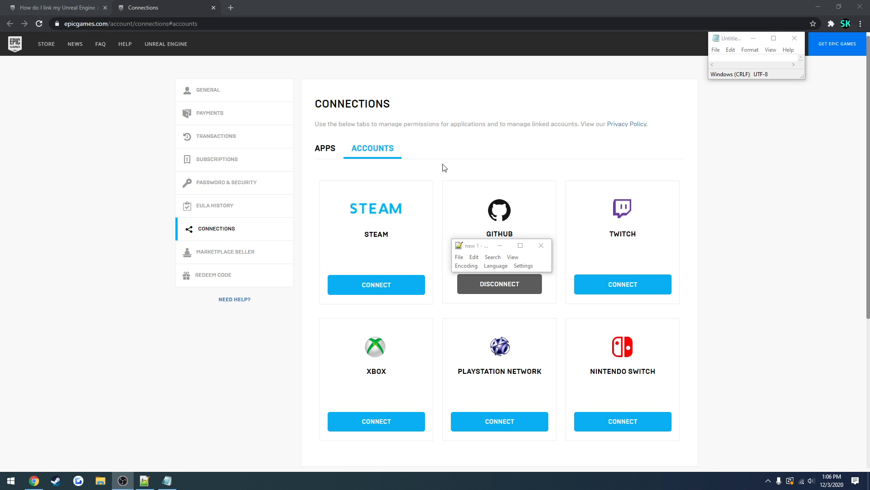
mouse_move(513, 262)
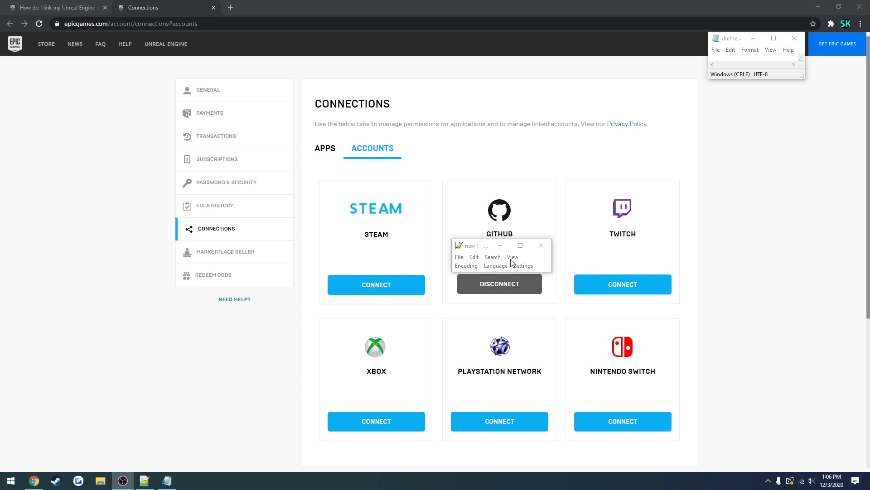
mouse_move(467, 202)
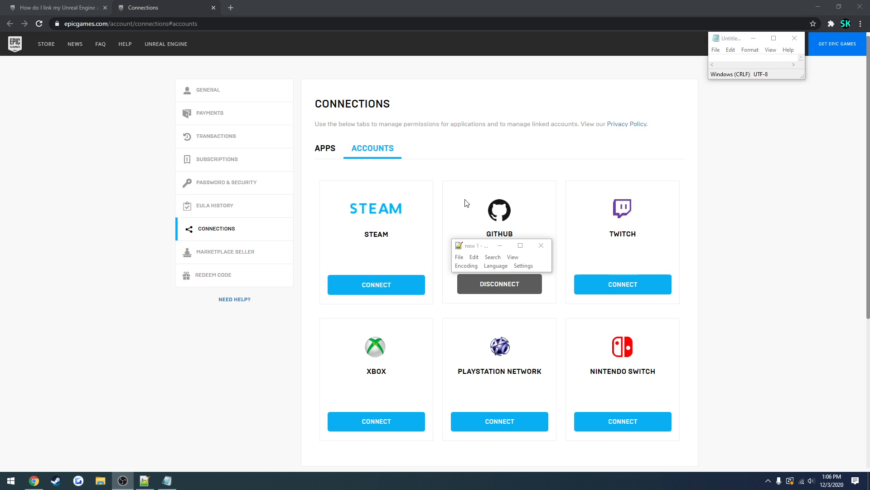
mouse_move(486, 292)
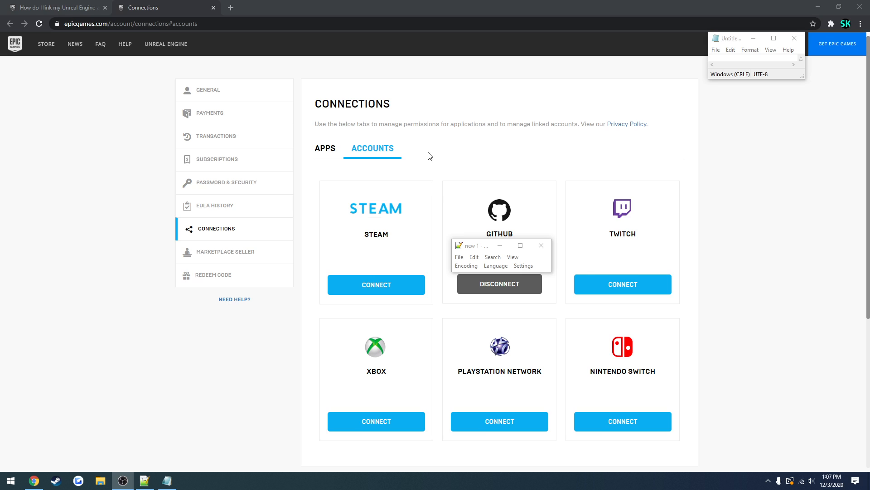
mouse_move(326, 77)
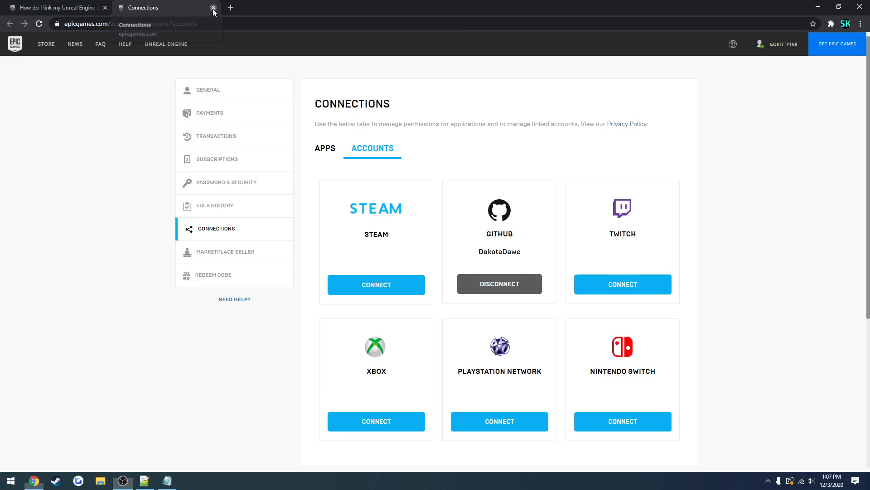
Close the Connections page, highlight the account linking steps, then go to github.com/EpicGames/UnrealEngine.
left_click(212, 8)
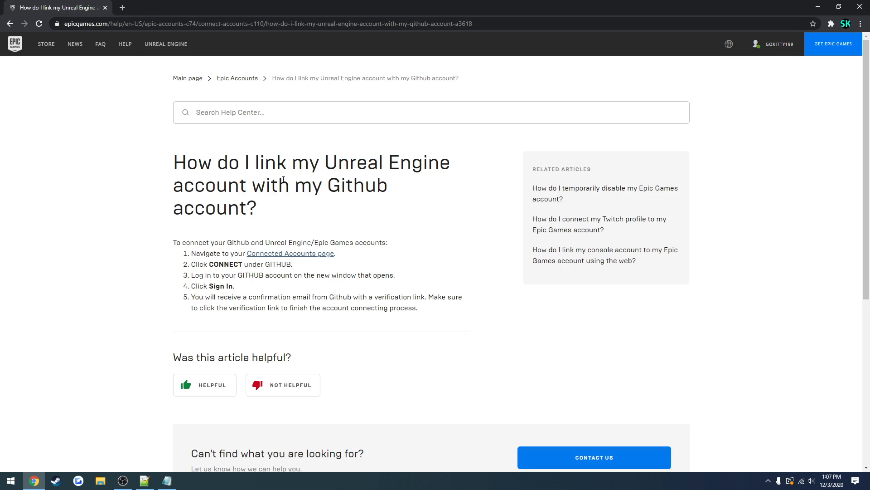
mouse_move(144, 36)
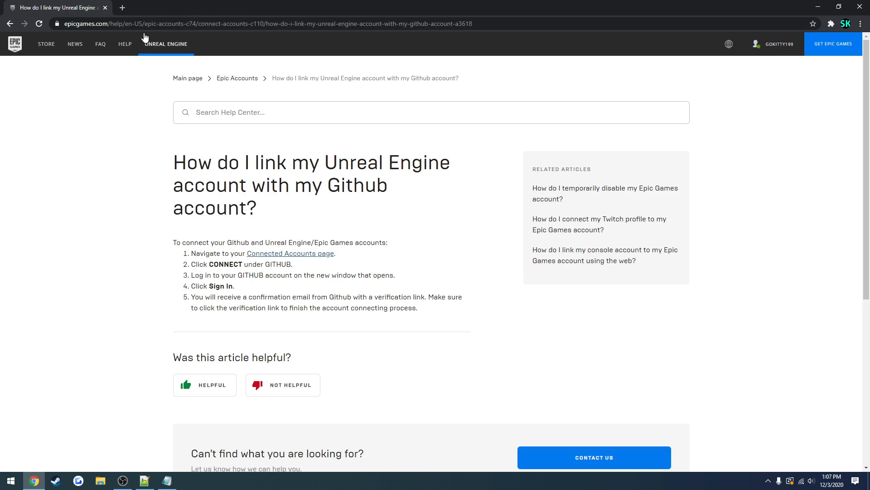
mouse_move(122, 8)
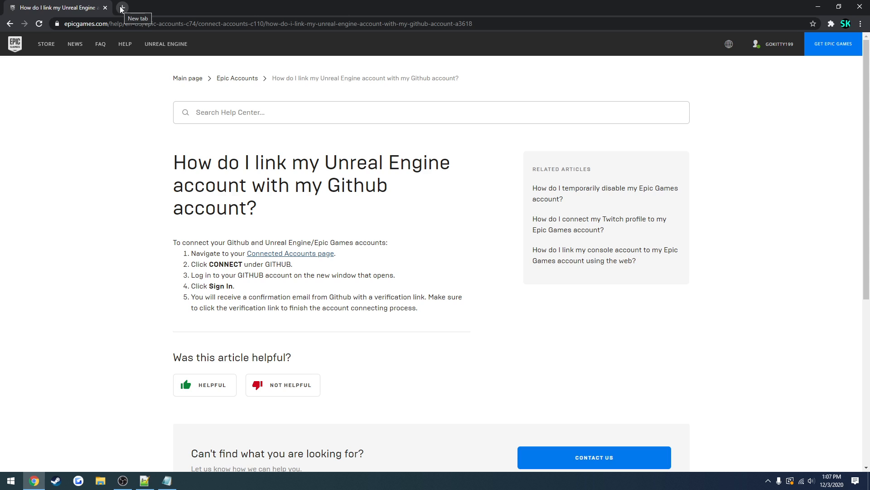
left_click_drag(174, 242, 418, 307)
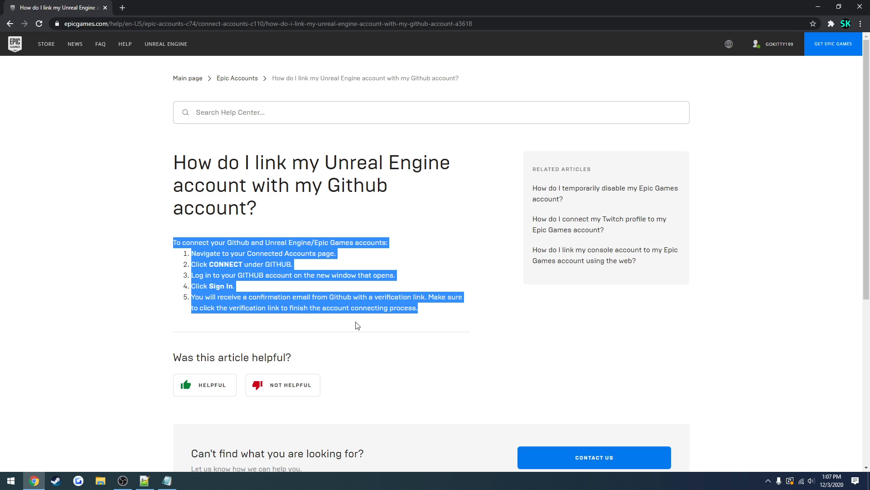
left_click(403, 241)
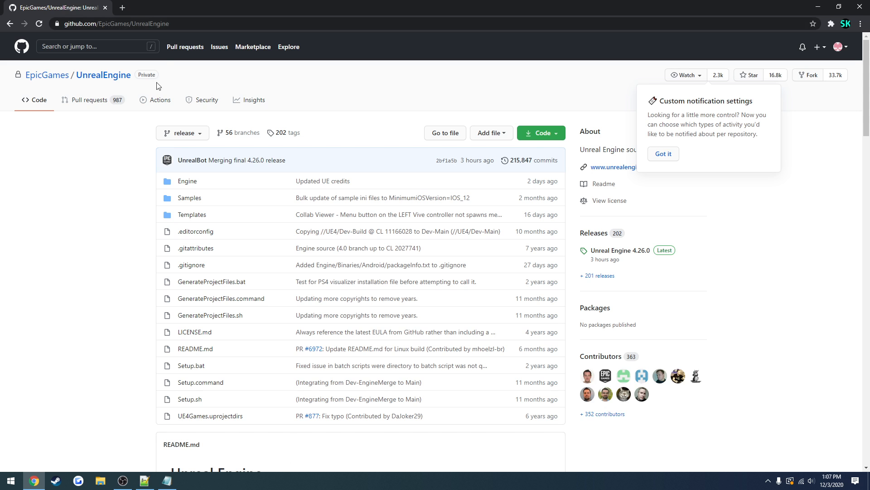
Reopen UnrealEngine from the EpicGames organization page and show its Code download options.
left_click(46, 75)
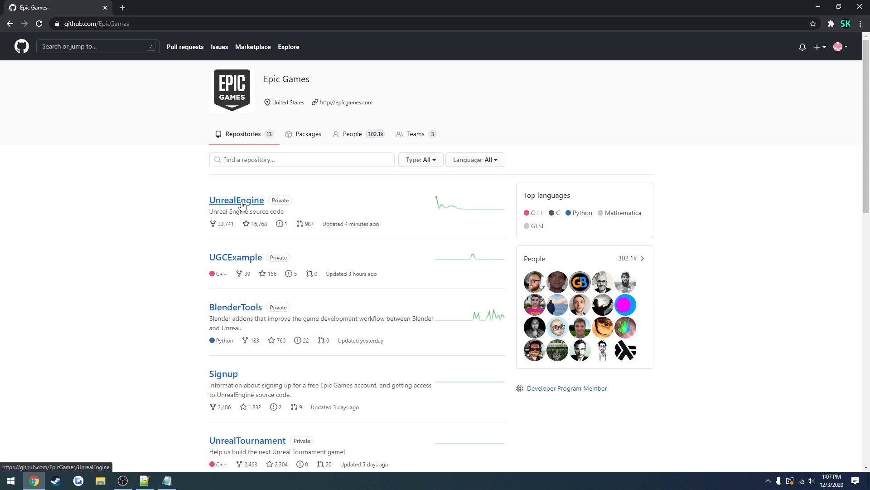
left_click(236, 200)
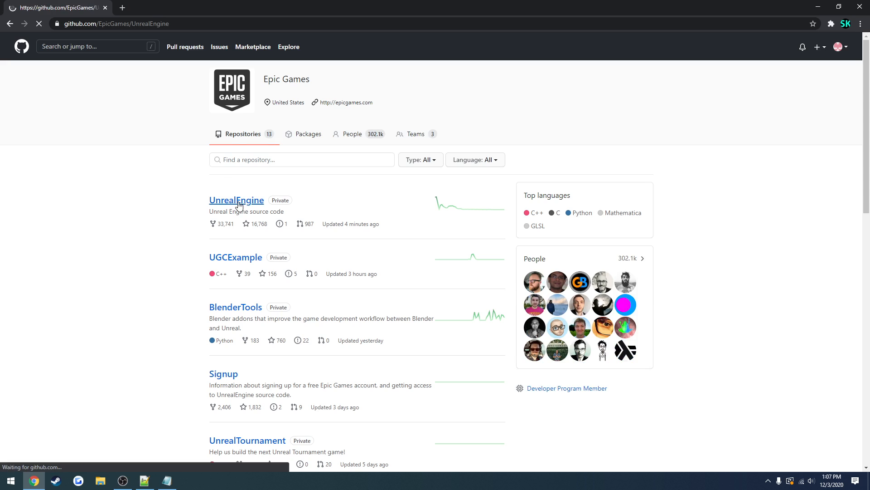
left_click(236, 200)
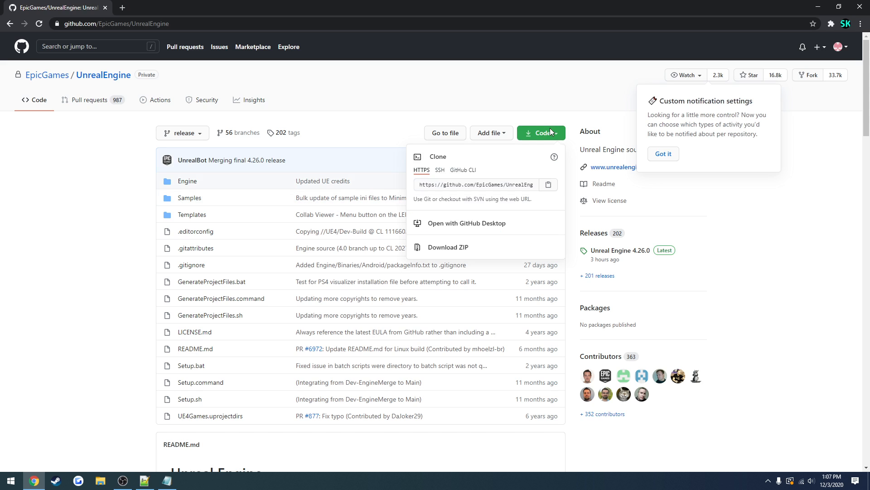
mouse_move(461, 248)
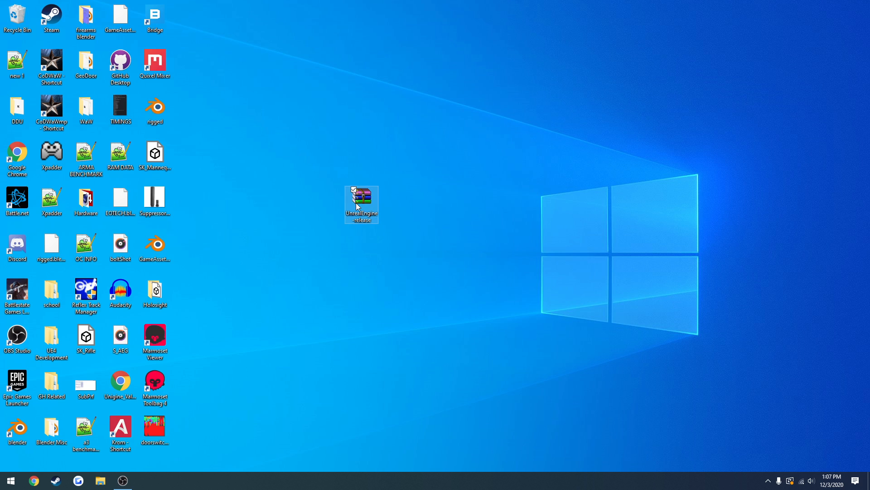
Extract UnrealEngine-release.zip on the desktop with WinRAR's Extract Here.
right_click(361, 205)
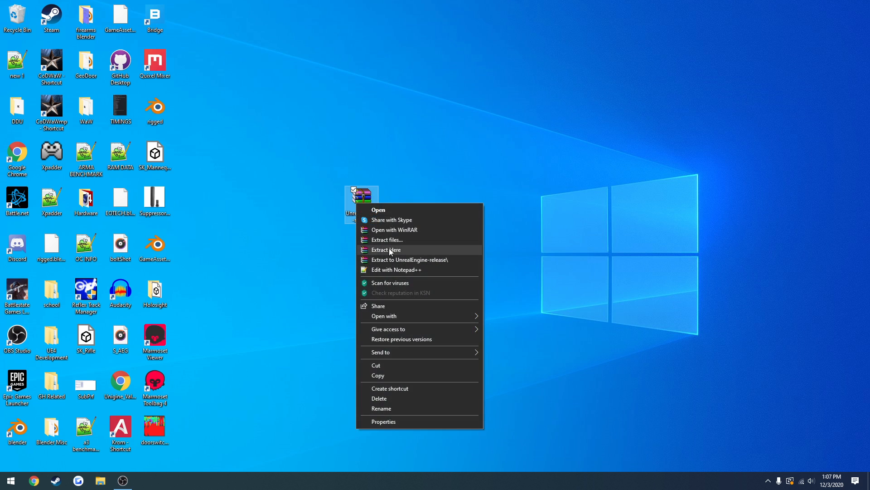
left_click(386, 249)
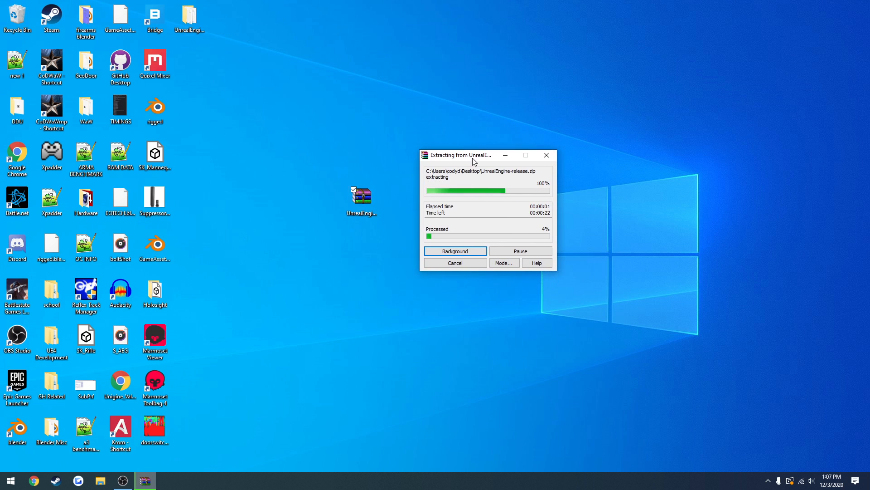
mouse_move(368, 139)
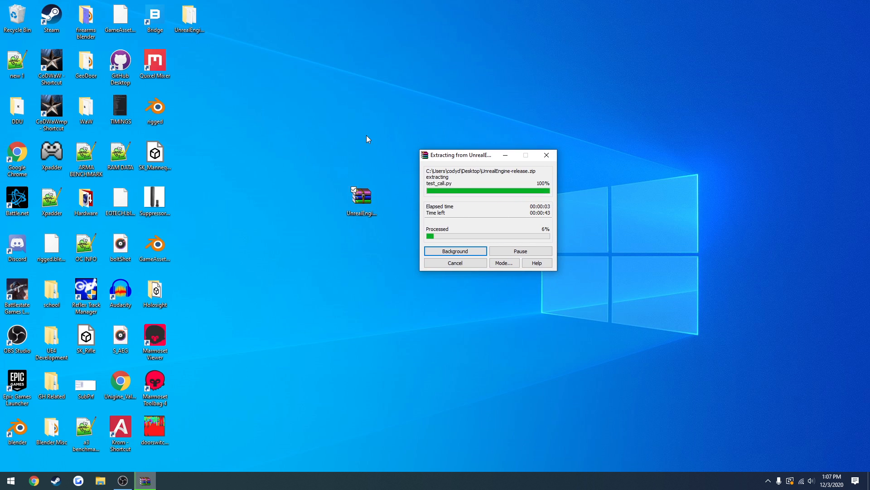
mouse_move(350, 142)
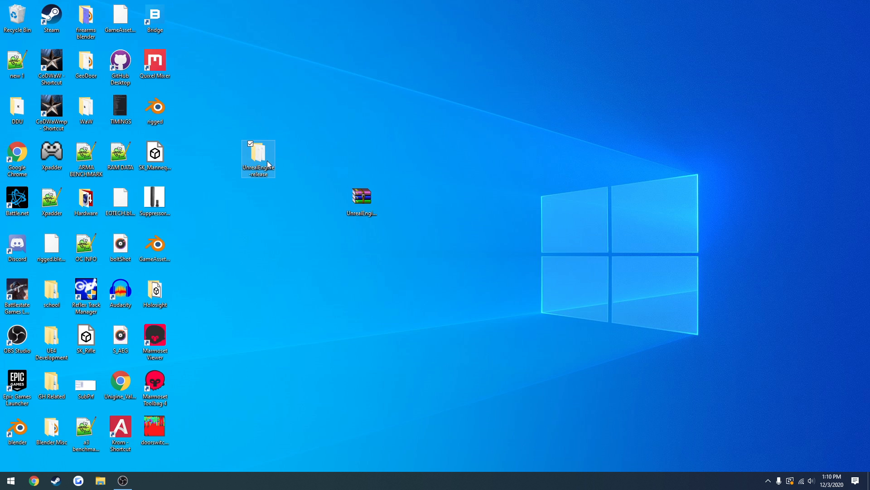
mouse_move(264, 154)
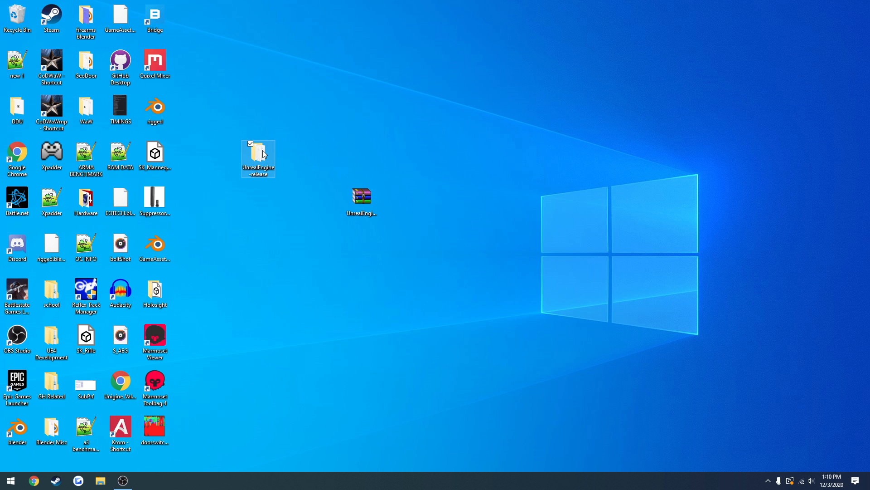
Open the UnrealEngine-release folder and briefly check the Epic Games folder under Program Files.
double_click(258, 155)
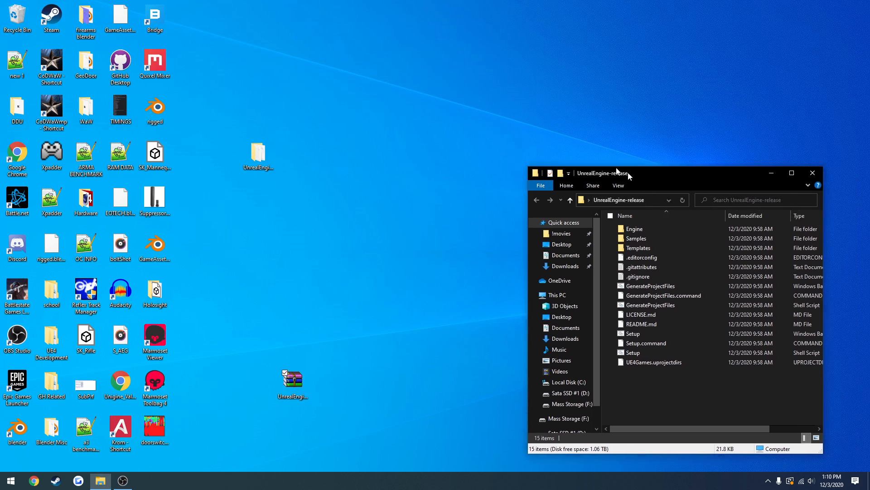
left_click_drag(613, 172, 460, 126)
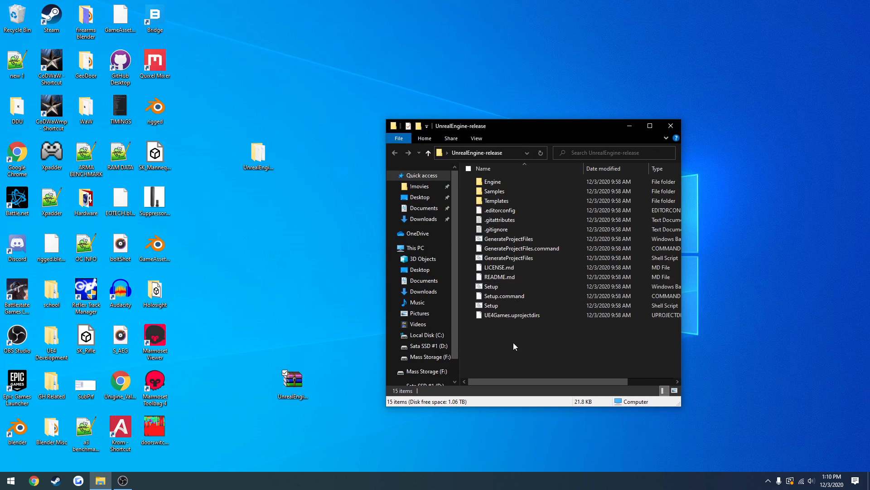
mouse_move(273, 113)
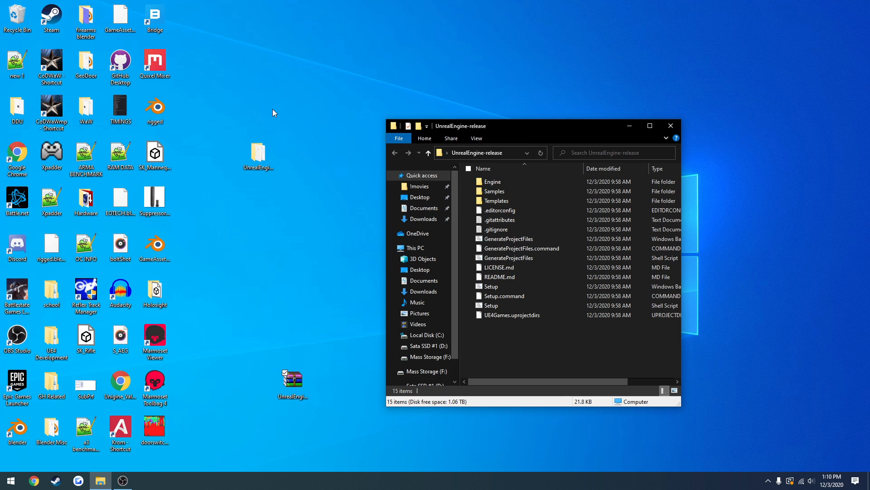
mouse_move(504, 305)
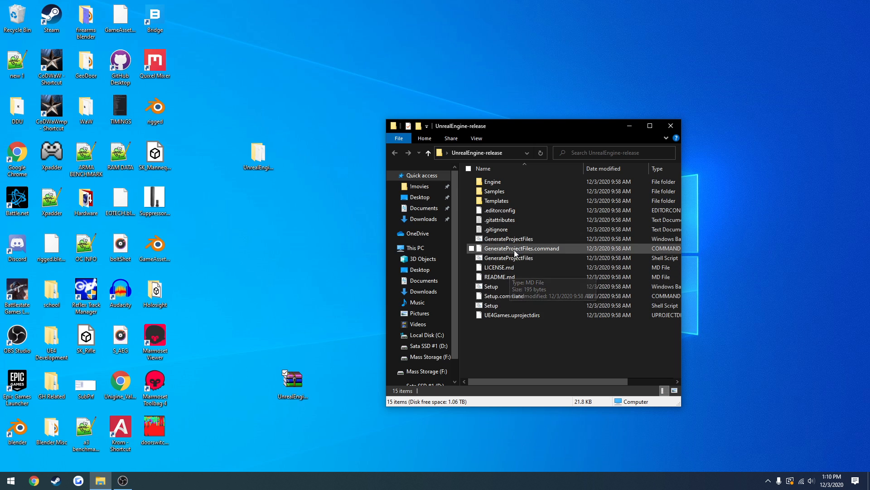
mouse_move(516, 239)
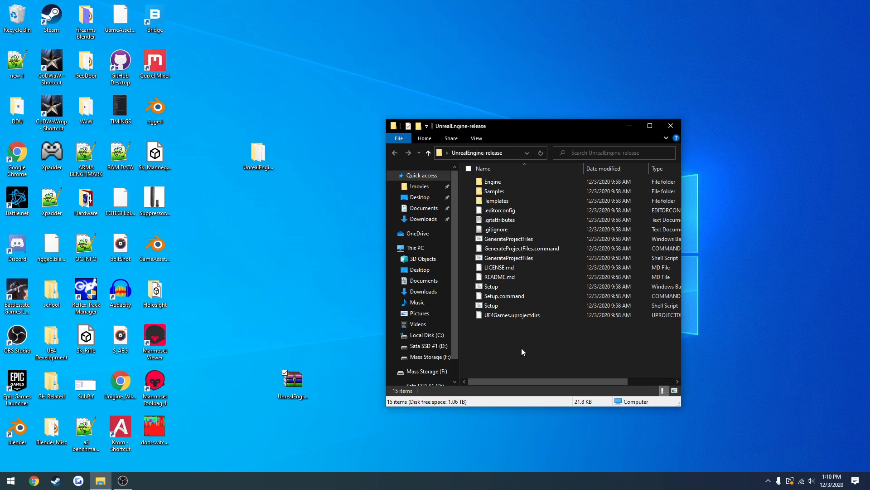
mouse_move(517, 164)
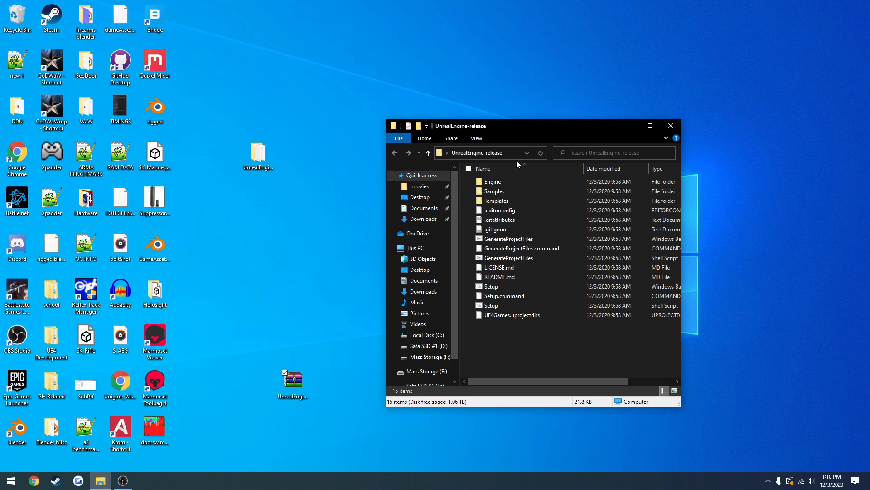
left_click(506, 152)
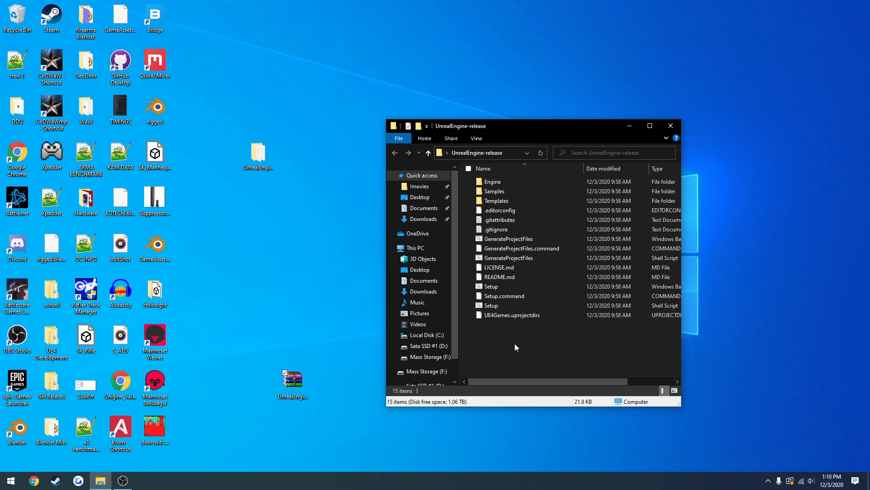
mouse_move(466, 354)
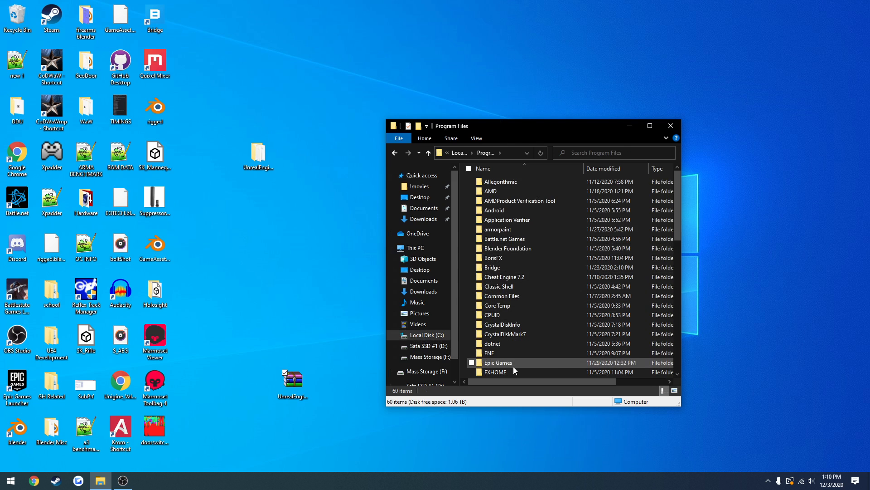
double_click(498, 363)
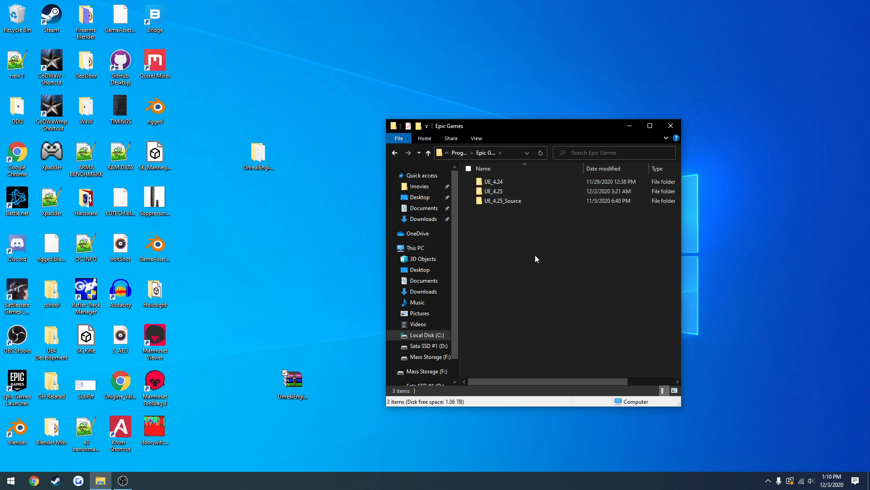
left_click(501, 153)
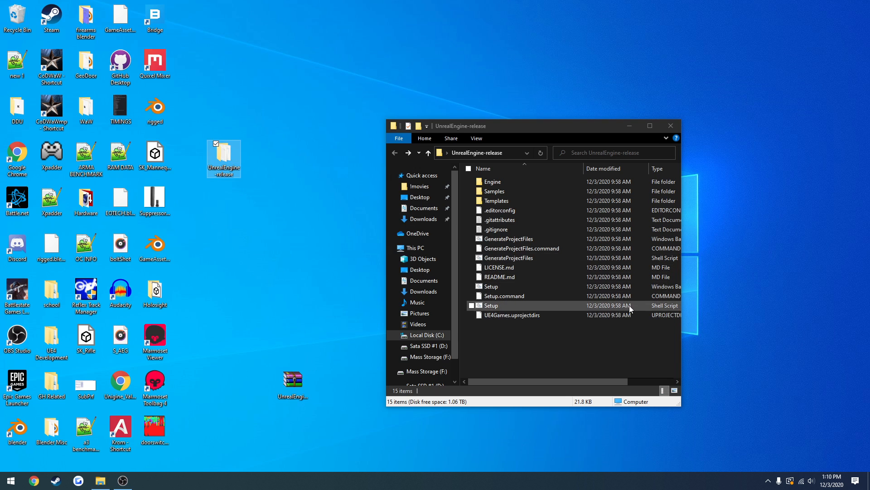
mouse_move(503, 286)
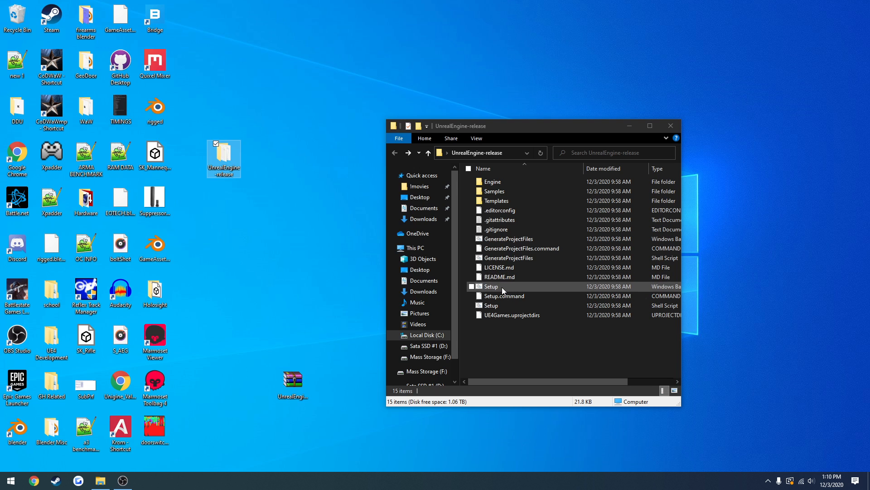
Run Setup.bat to download dependencies like FeaturePacks, then select GenerateProjectFiles.bat.
double_click(491, 286)
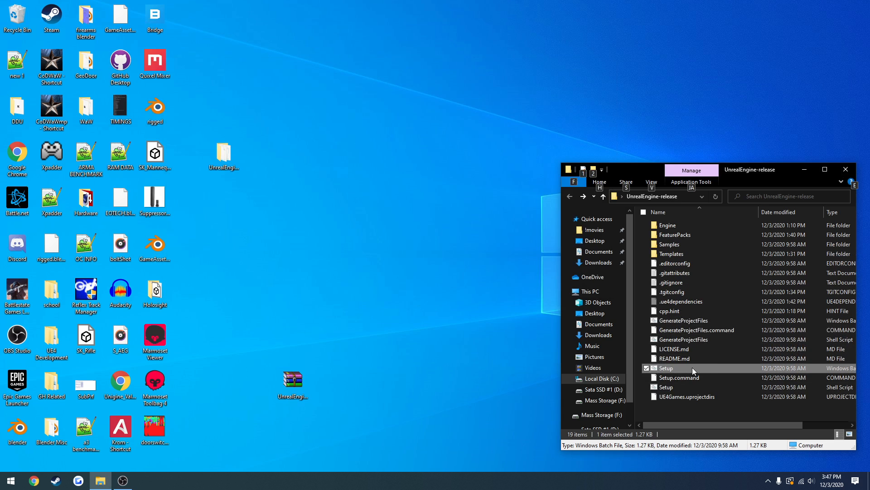
mouse_move(689, 368)
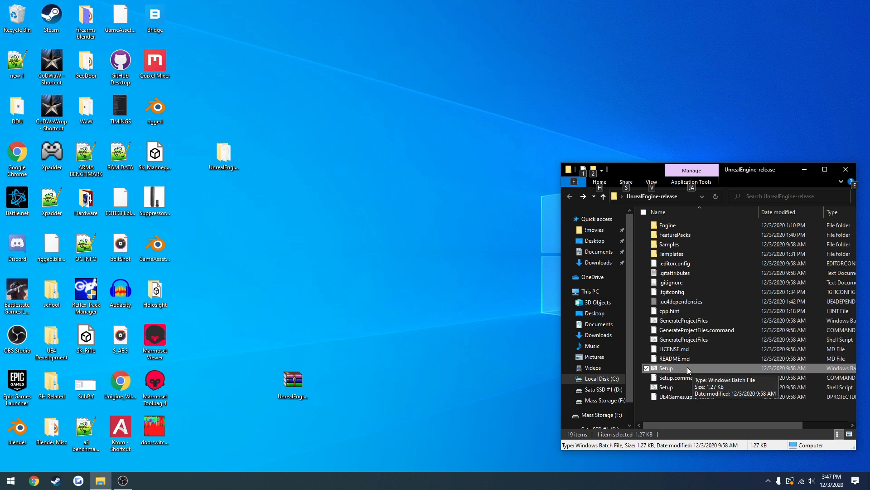
left_click(683, 320)
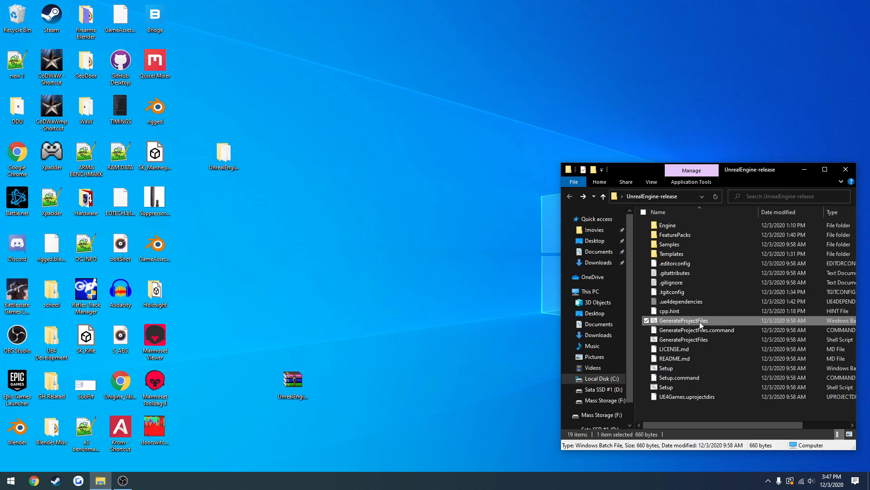
Run GenerateProjectFiles.bat and wait until UE4.sln and the .vs folder appear.
double_click(684, 320)
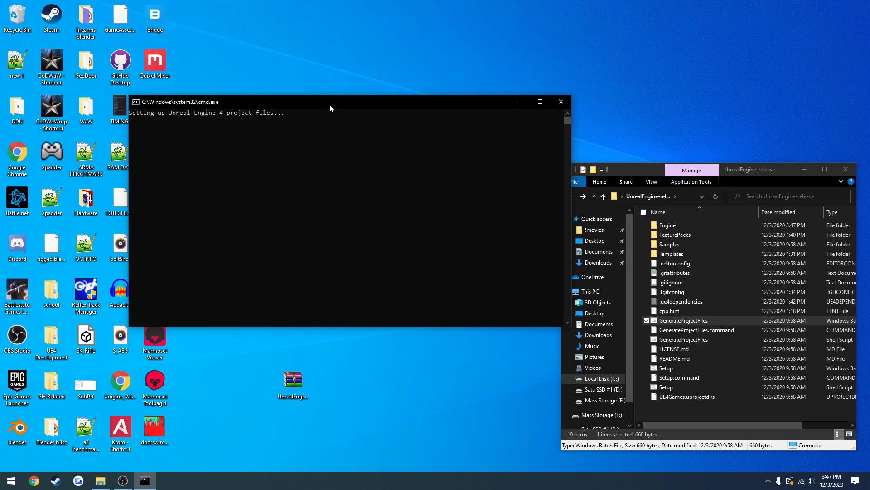
mouse_move(325, 67)
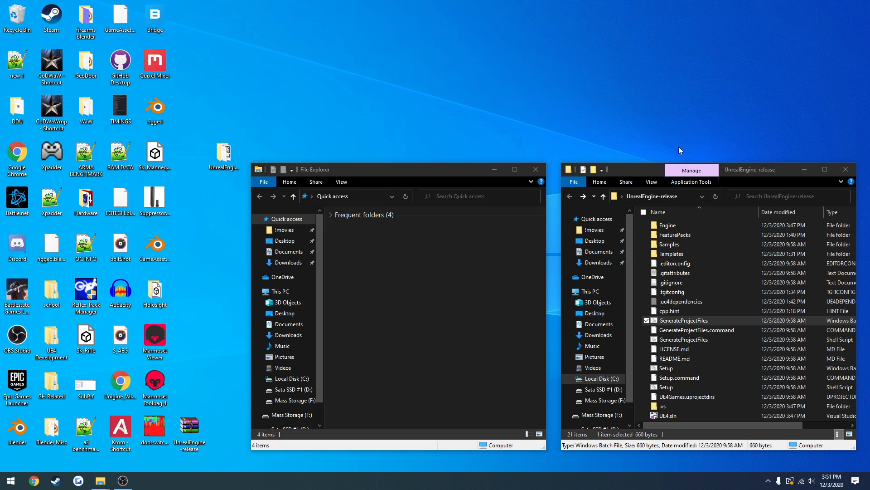
mouse_move(724, 186)
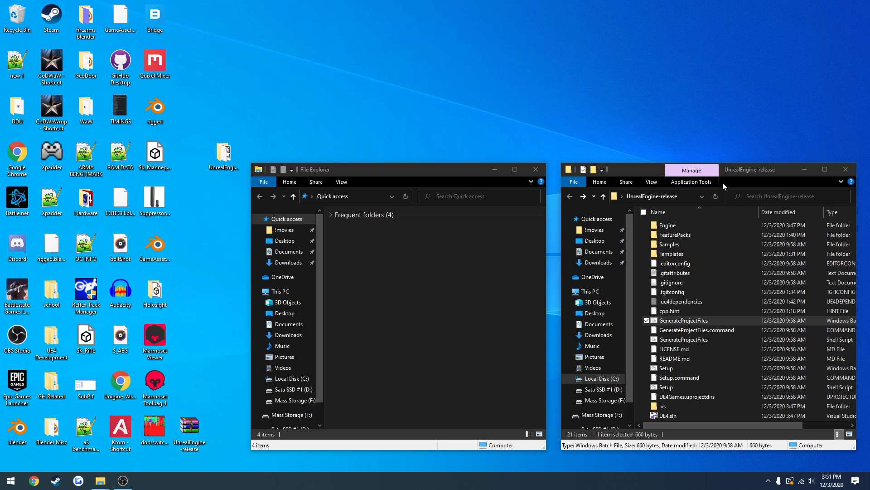
left_click(668, 415)
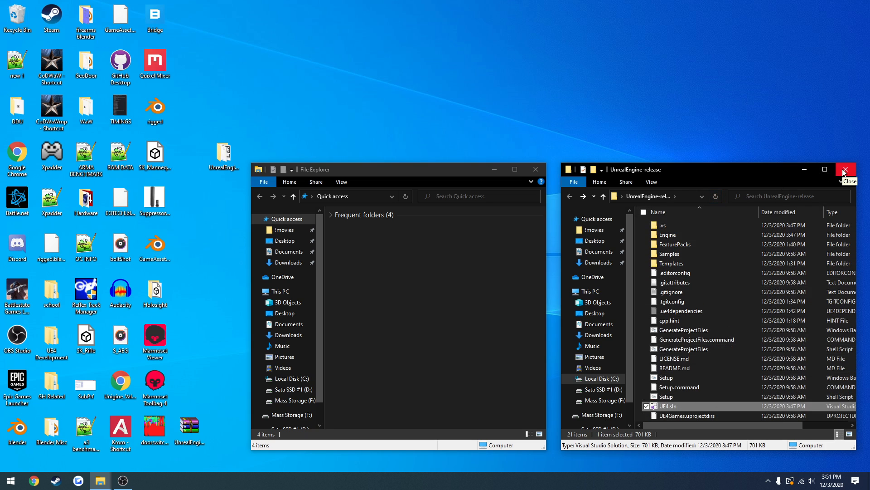
Rename UnrealEngine-release in C:\Program Files\Epic Games to UE_4.26_Source and open it.
left_click(845, 169)
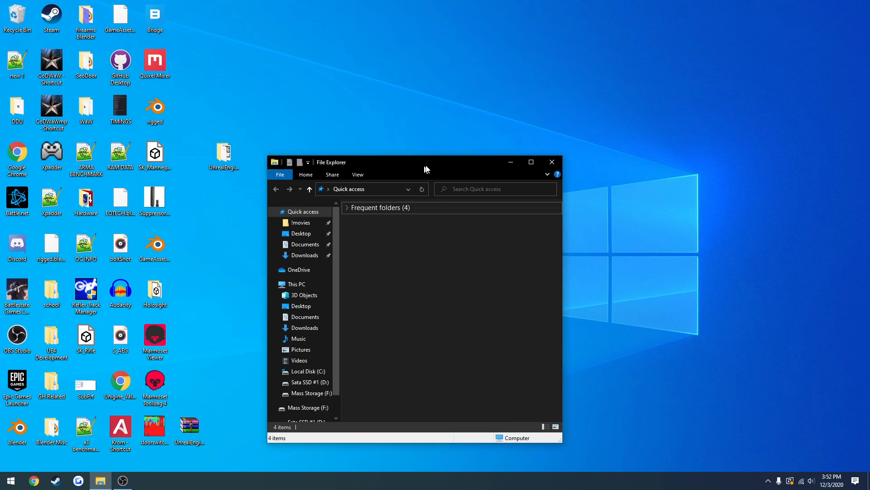
left_click(308, 371)
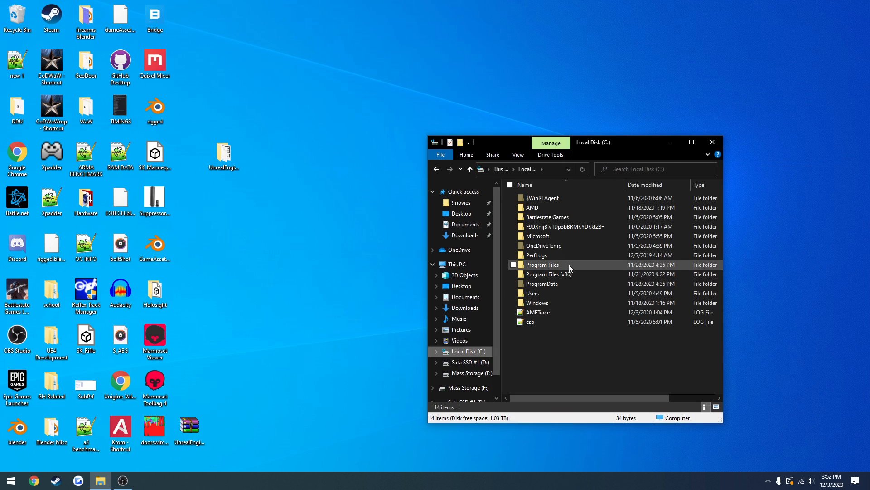
double_click(542, 265)
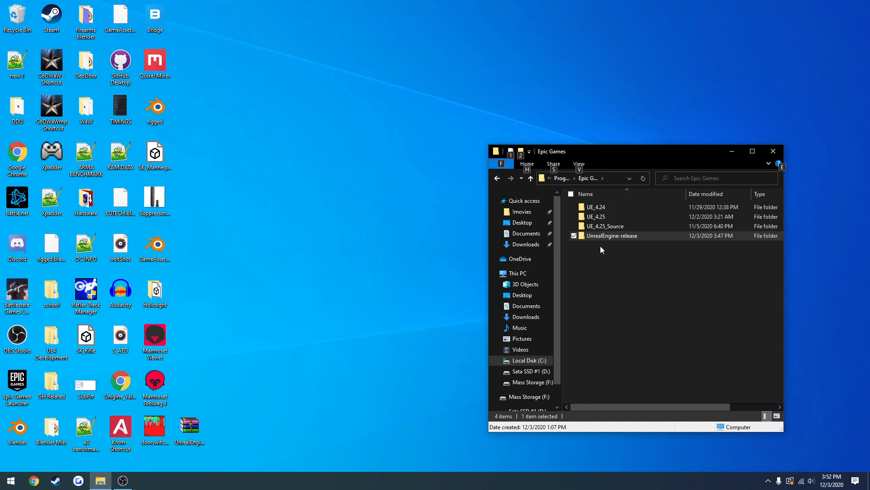
key("F2")
type("UE_4.26")
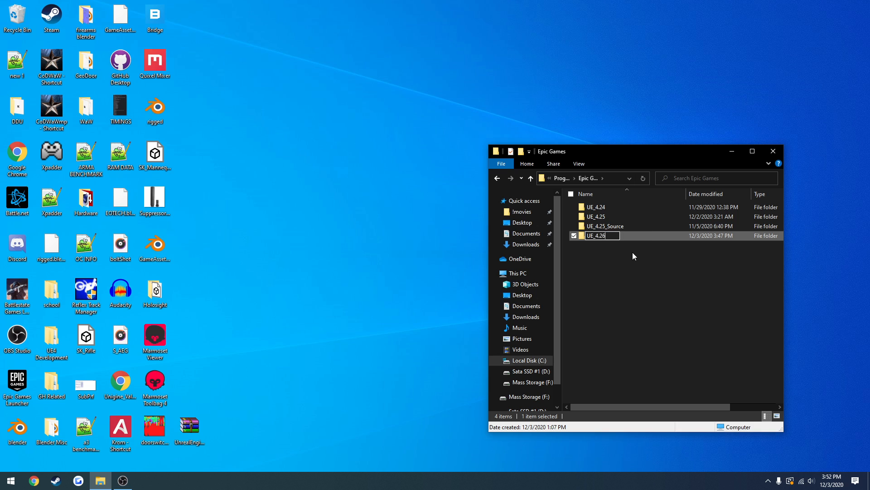
type("_Source")
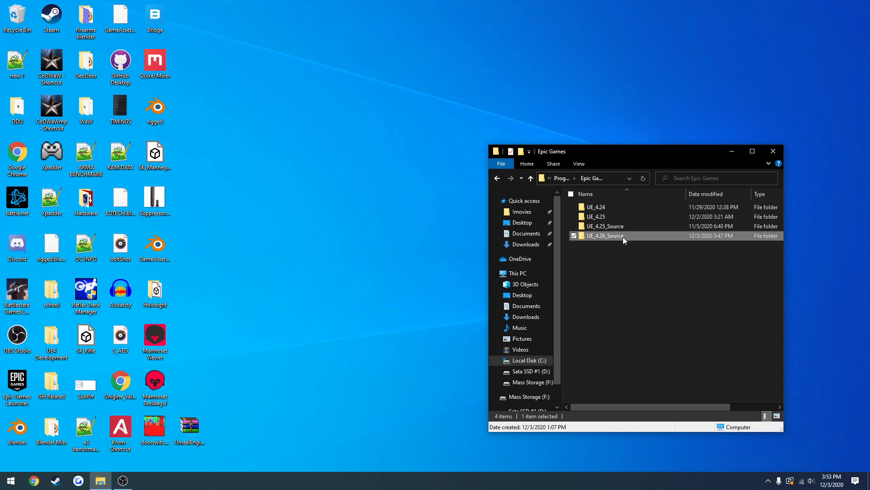
double_click(605, 235)
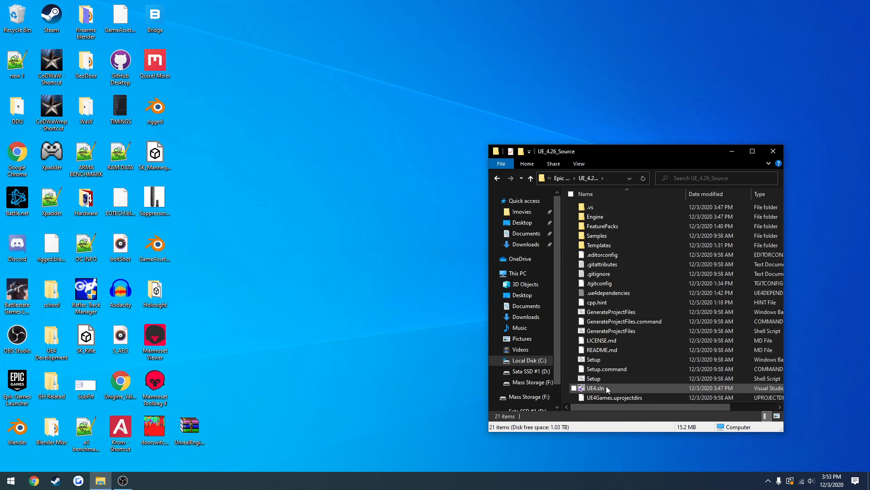
Open UE4.sln in Visual Studio and cancel the running BenchmarkTool build.
double_click(596, 388)
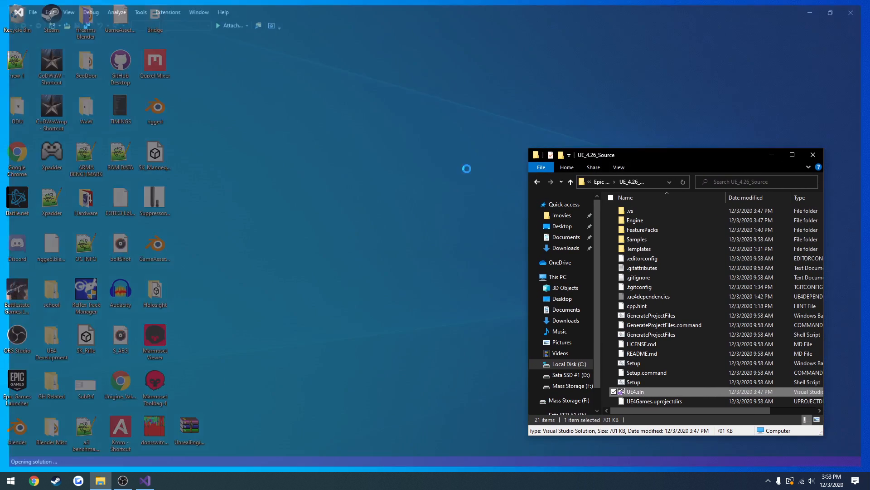
double_click(634, 392)
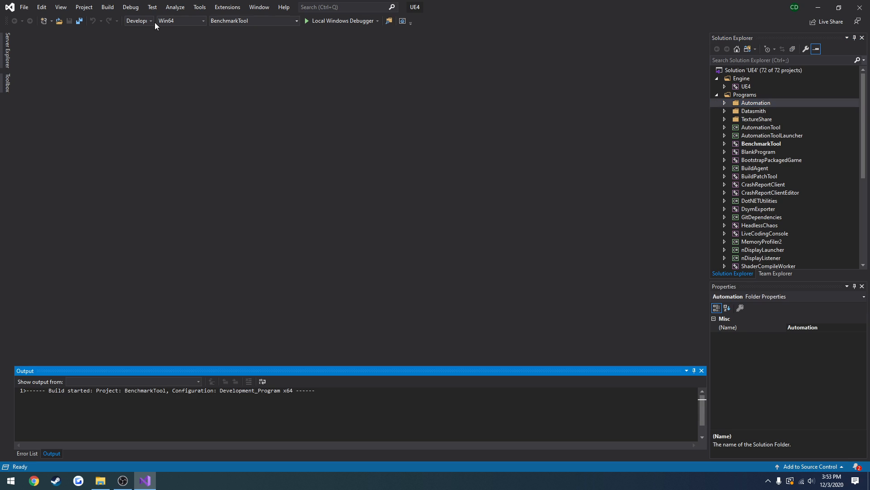
left_click(150, 21)
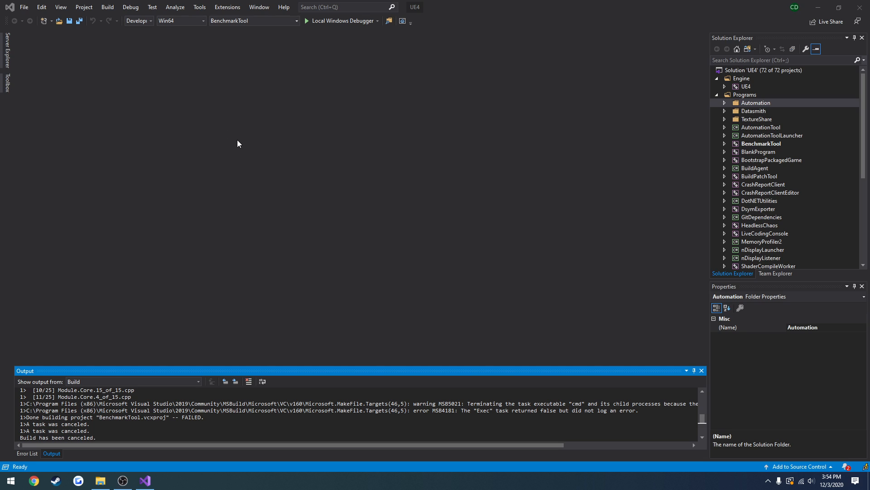
left_click(152, 21)
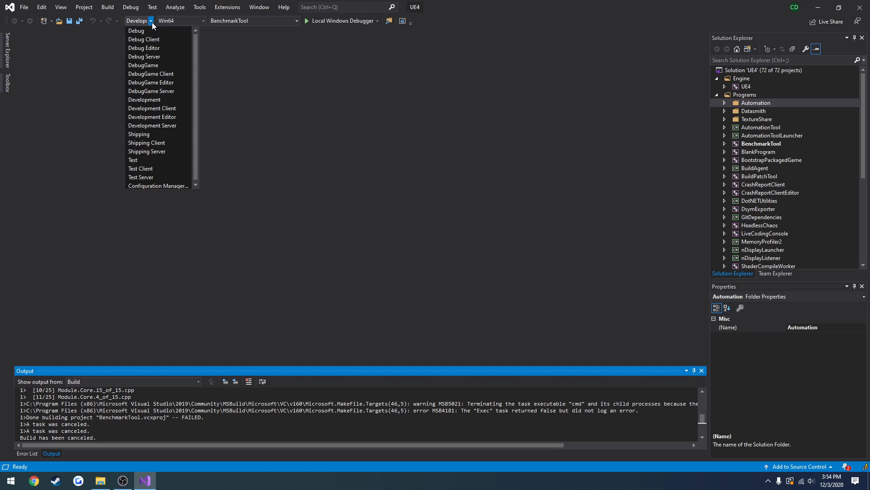
mouse_move(177, 69)
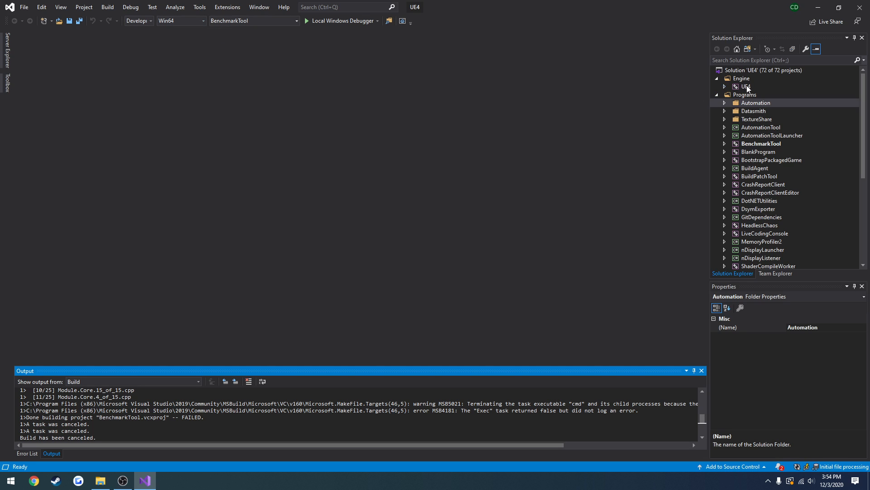
Build the UE4 project from its Solution Explorer context menu, starting the 4374-action compile.
left_click(746, 86)
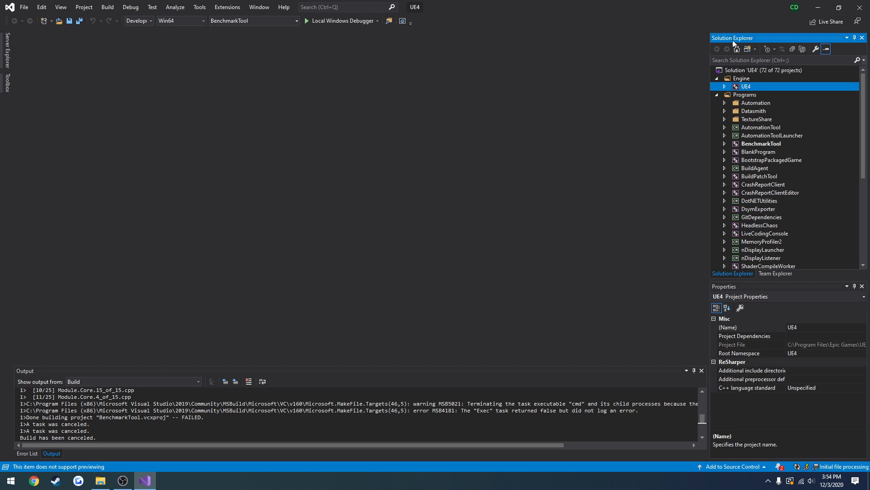
mouse_move(751, 87)
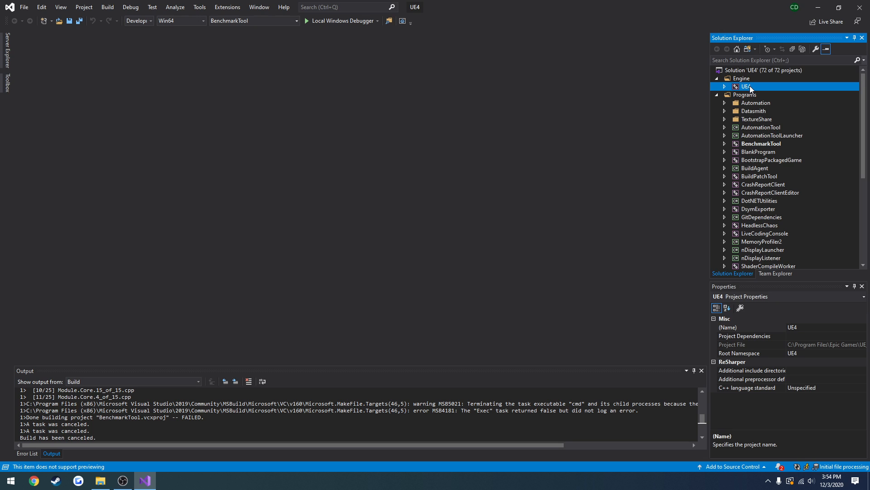
right_click(748, 86)
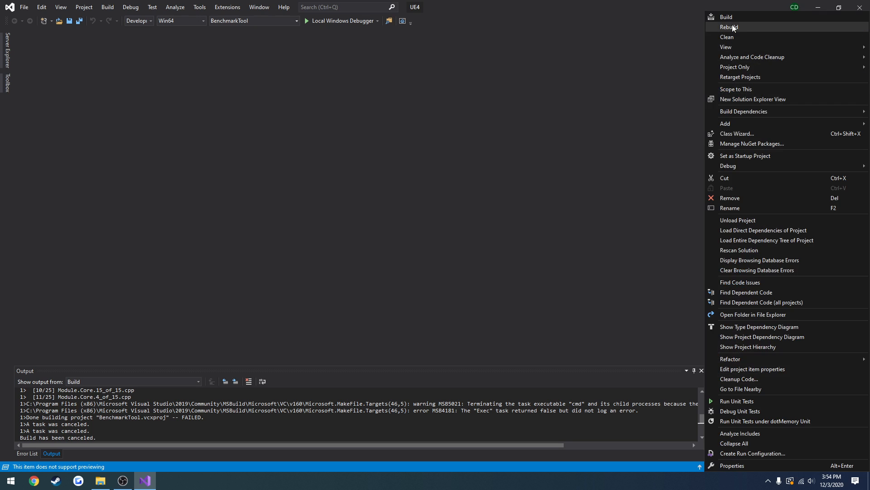
left_click(729, 26)
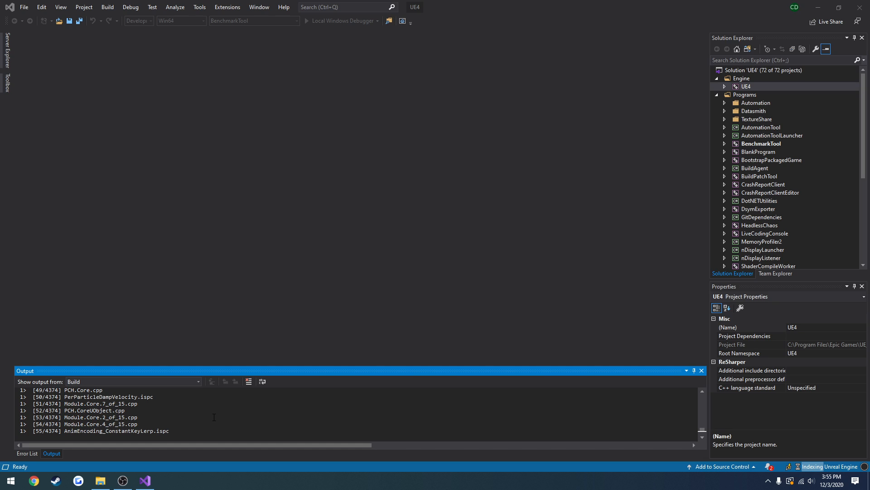
mouse_move(333, 310)
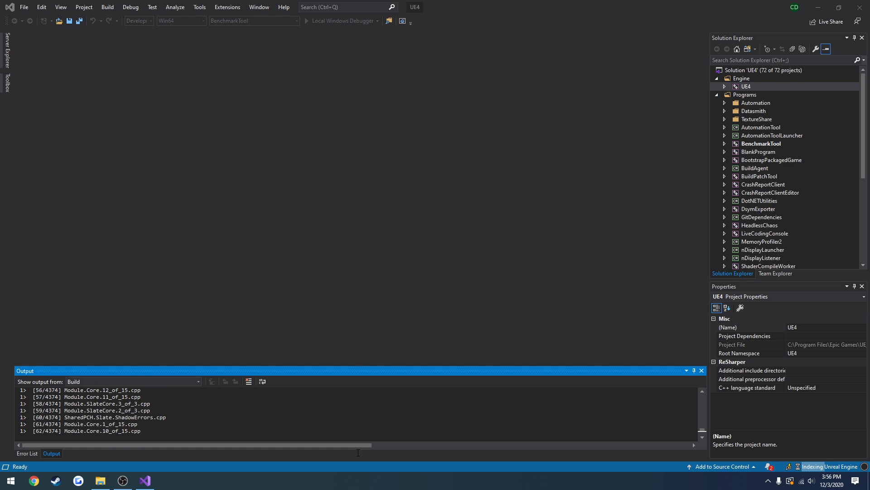
mouse_move(284, 323)
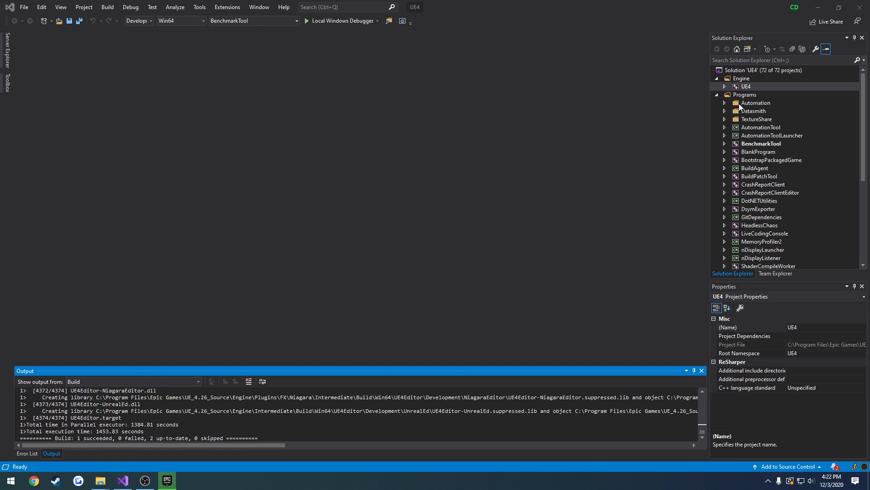
mouse_move(760, 88)
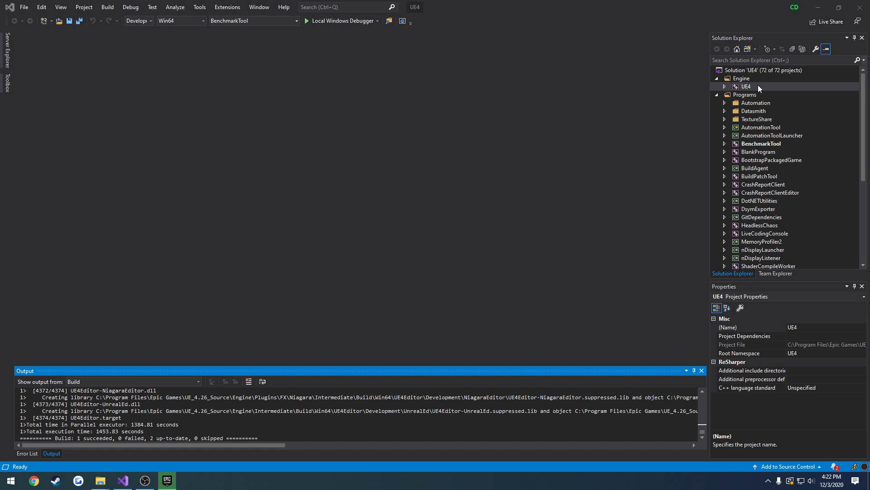
Set the UE4 project as the startup project from its Solution Explorer context menu.
left_click(746, 86)
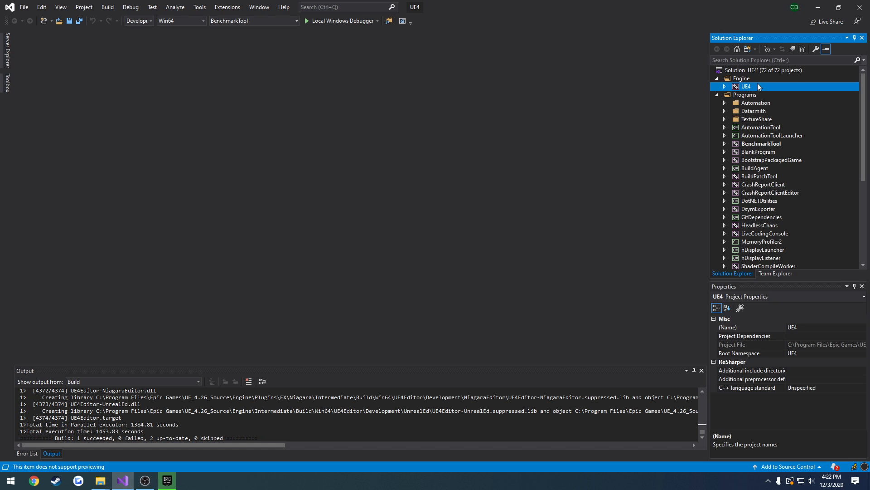
mouse_move(749, 86)
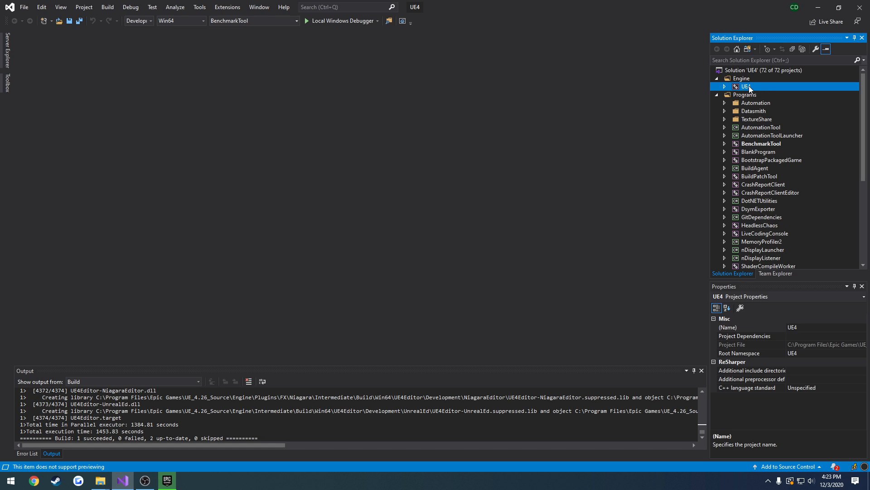
right_click(744, 86)
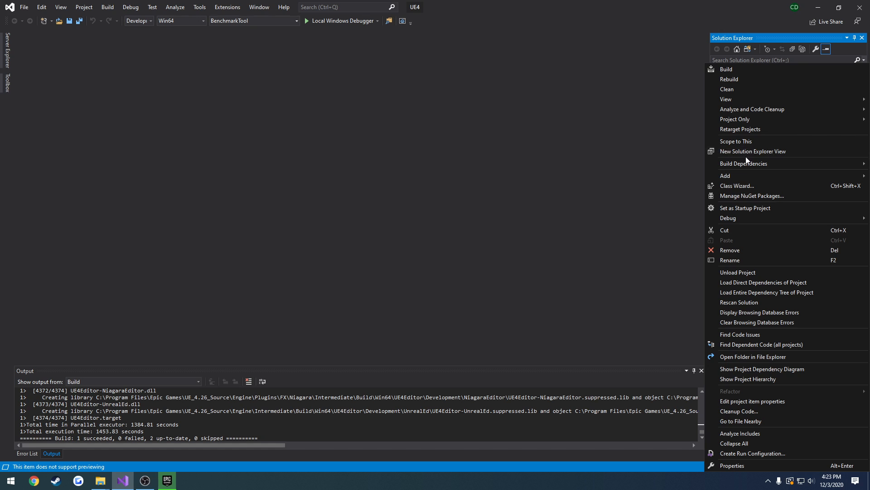
mouse_move(747, 209)
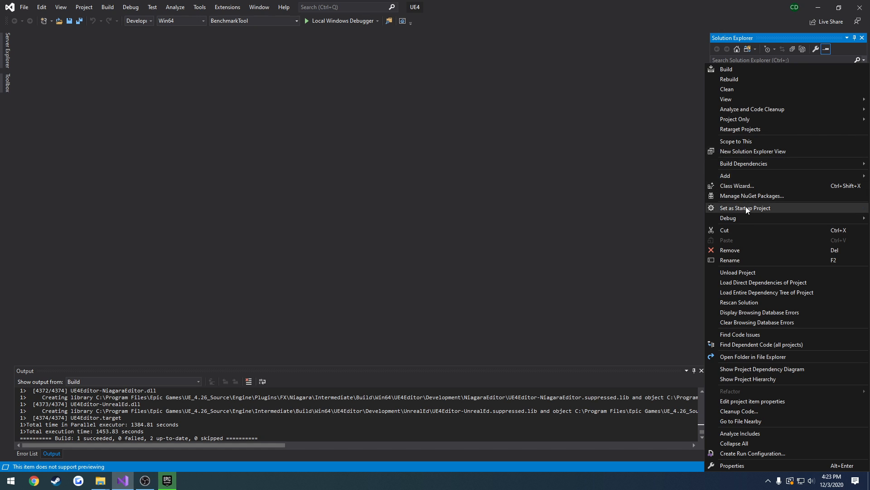
left_click(745, 207)
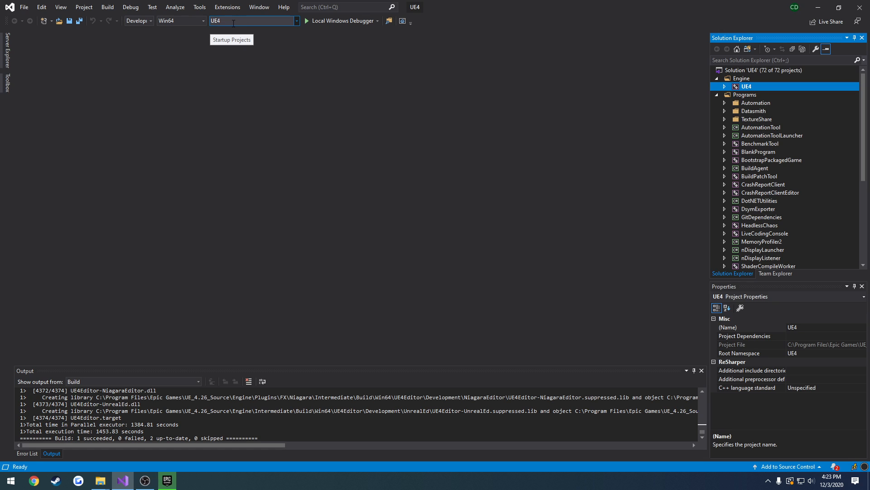
mouse_move(322, 25)
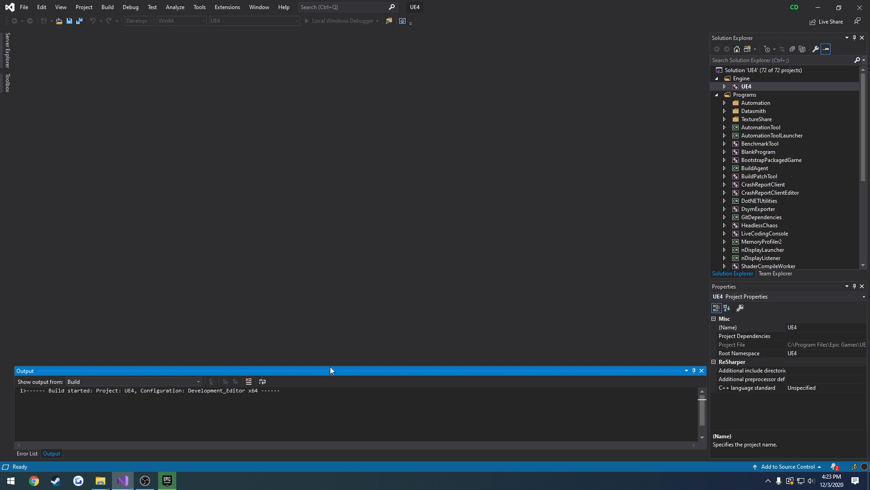
mouse_move(367, 299)
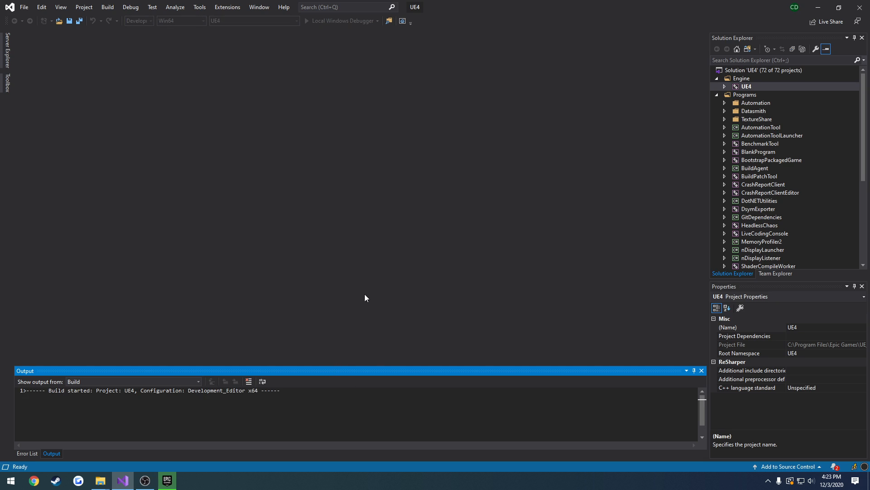
mouse_move(383, 322)
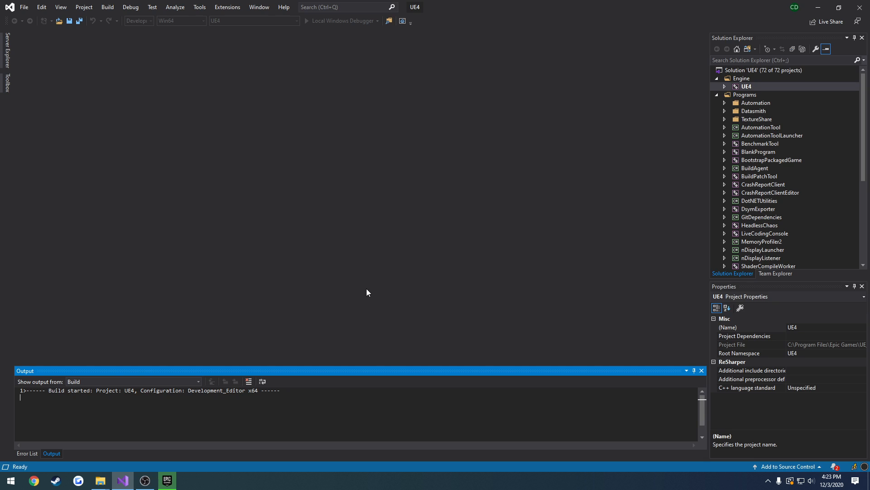
mouse_move(354, 485)
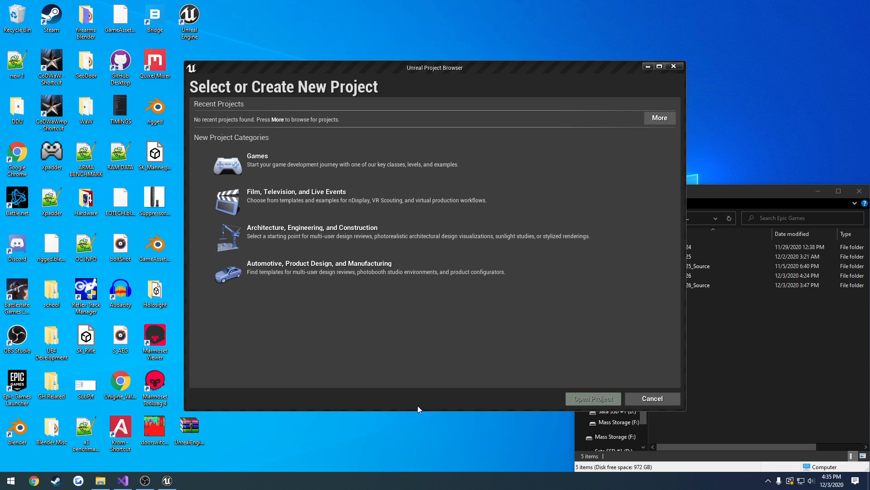
mouse_move(367, 73)
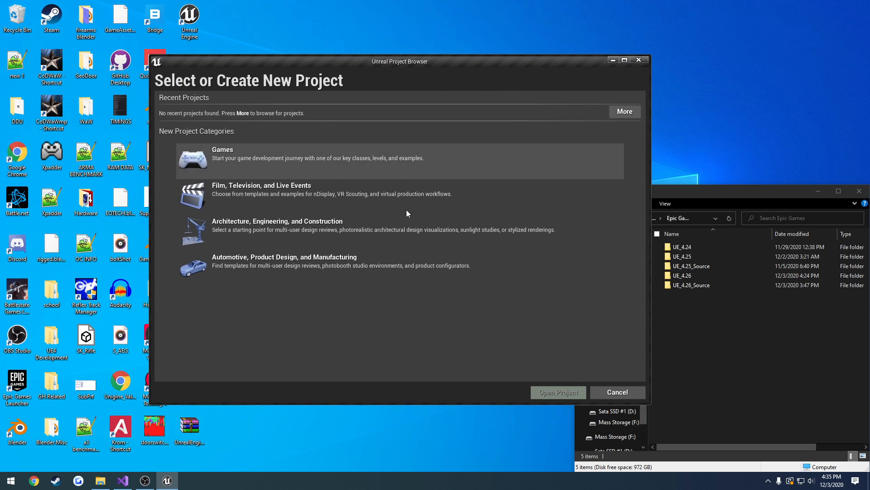
mouse_move(526, 324)
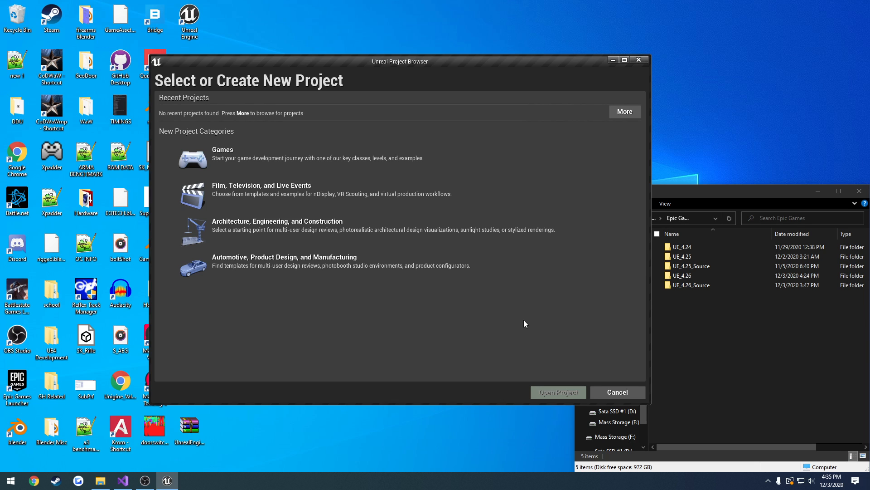
mouse_move(640, 60)
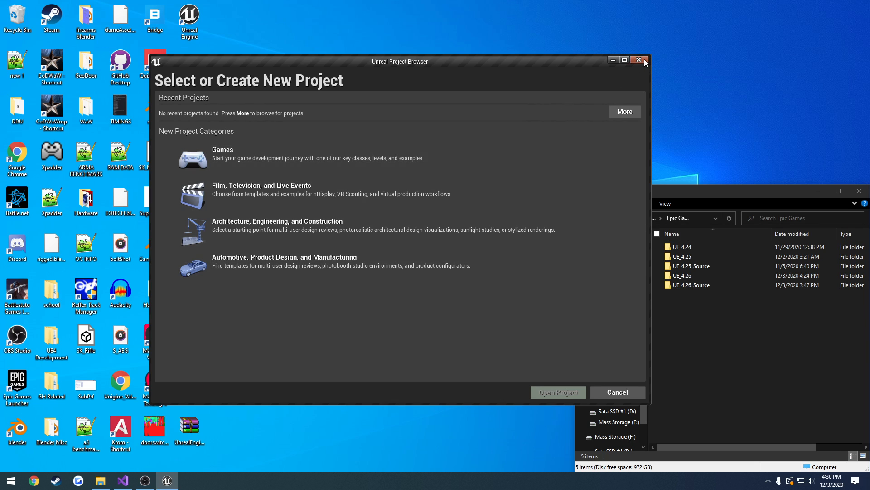
Close the Unreal Project Browser so the source-built editor exits.
left_click(639, 60)
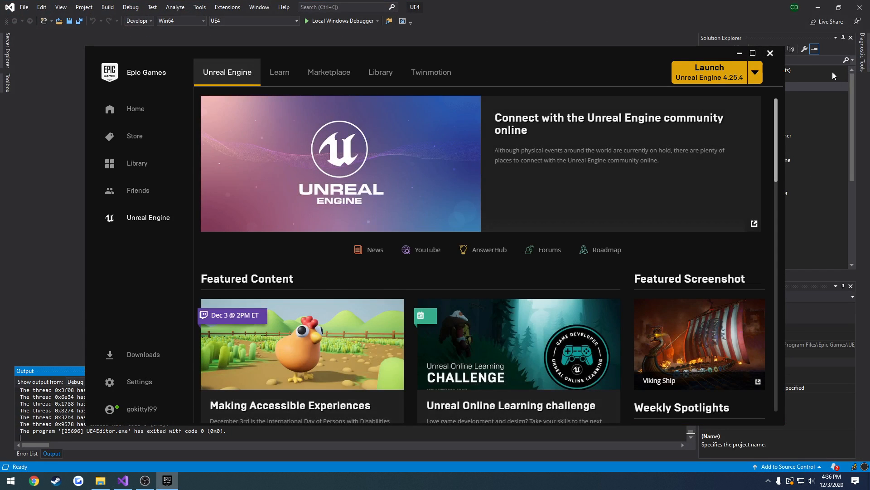
Dismiss the Epic Games Launcher and build the UnrealLightmass project from Solution Explorer.
left_click(770, 53)
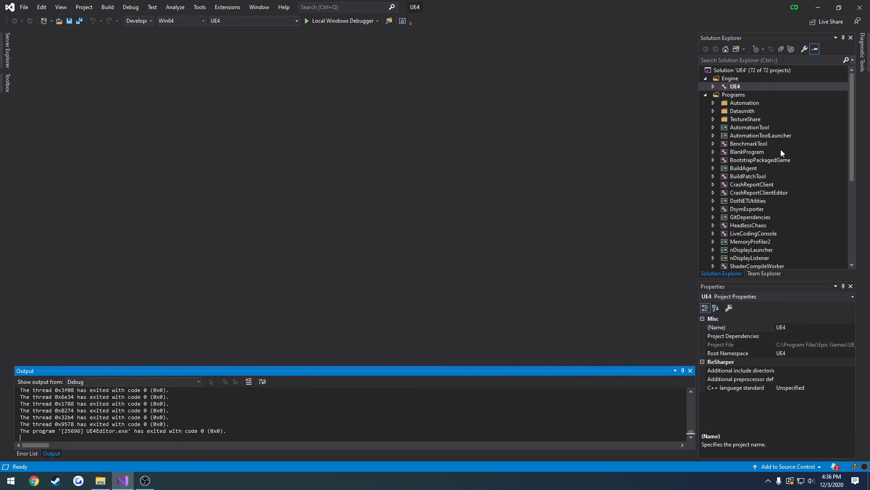
left_click(98, 480)
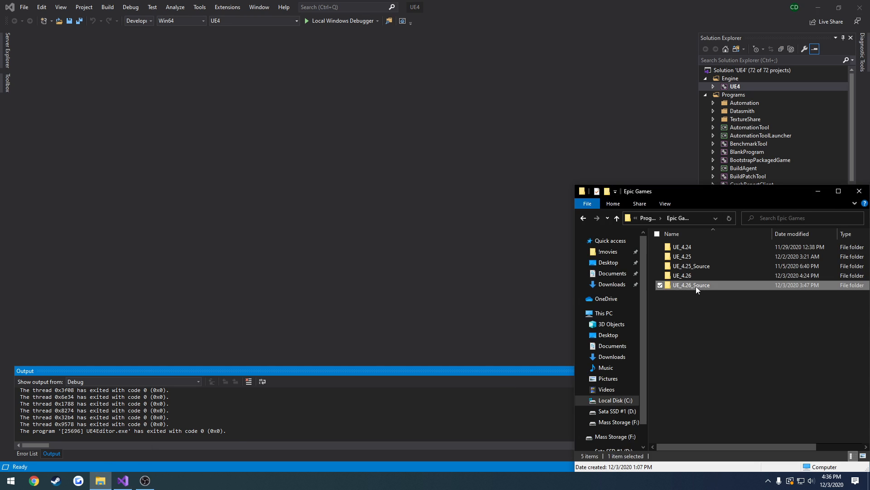
left_click(682, 275)
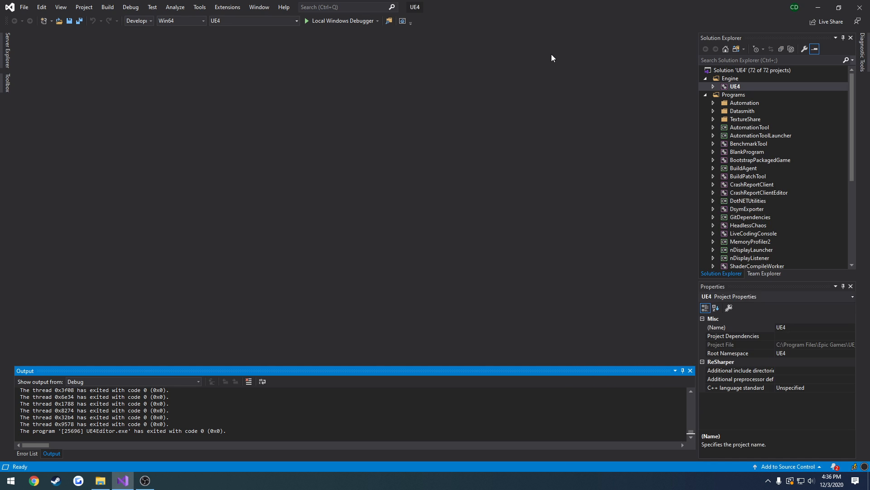
mouse_move(747, 181)
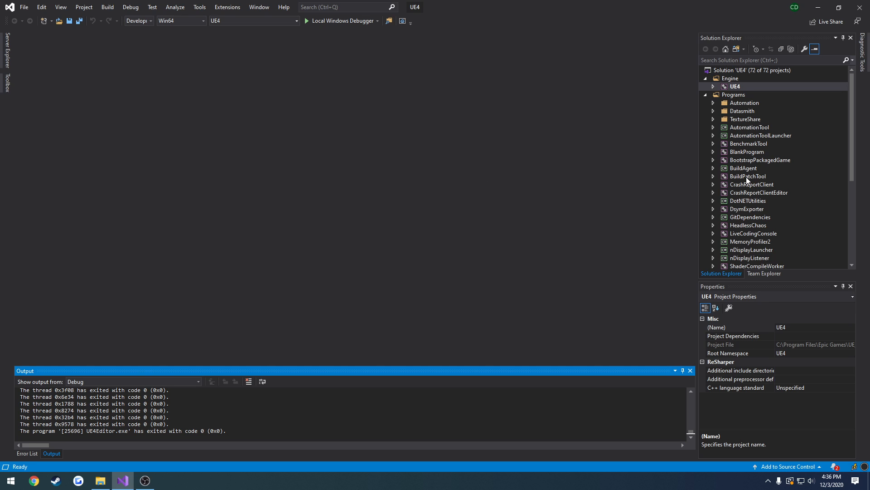
scroll("down", 3)
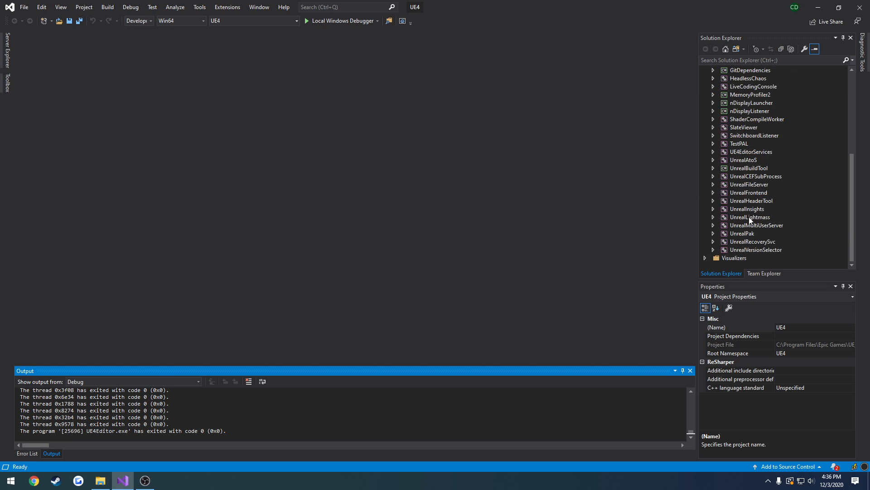
left_click(749, 217)
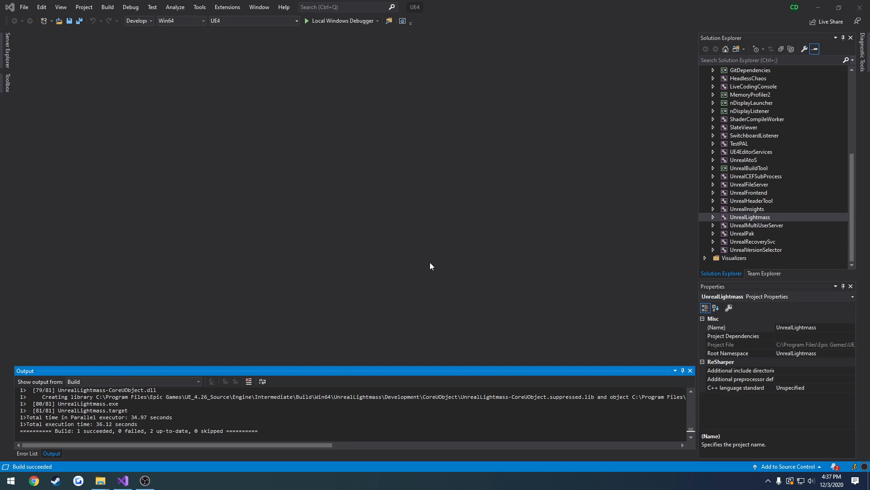
mouse_move(758, 154)
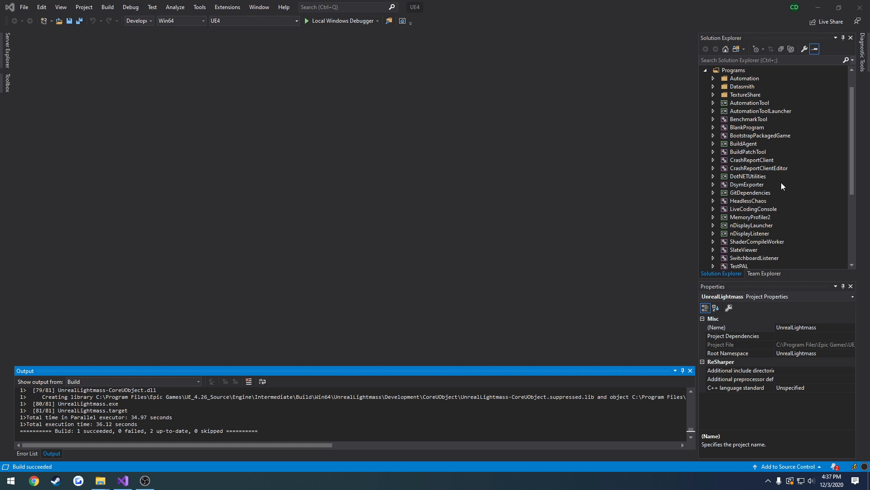
Start building the UnrealMultiUserServer project in Solution Explorer.
left_click(757, 250)
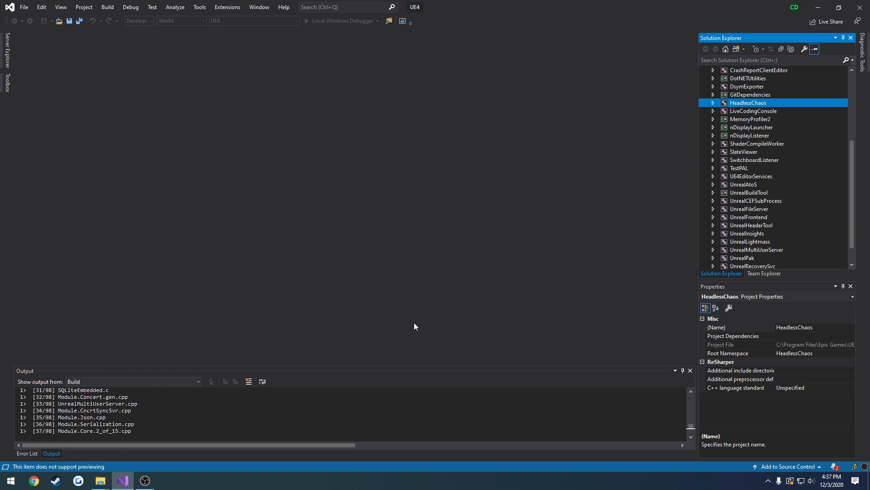
mouse_move(97, 480)
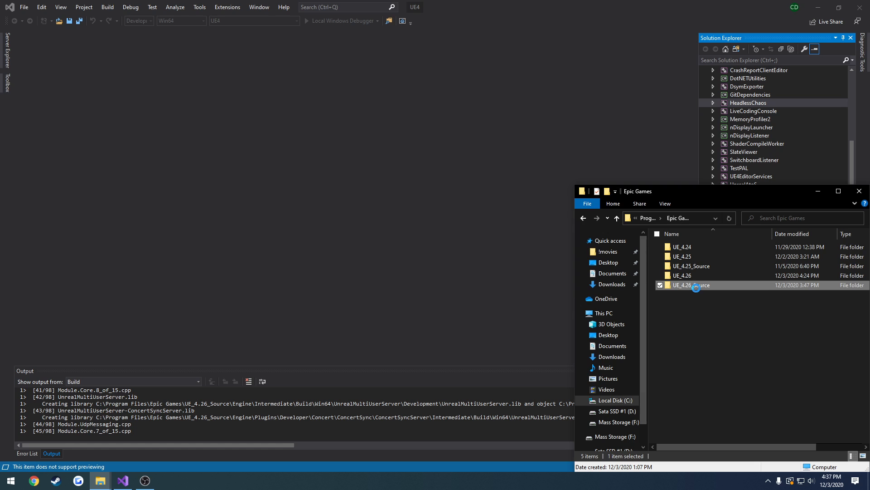
Navigate to Documents > Unreal Projects > PLUGINTESTING in File Explorer.
double_click(690, 284)
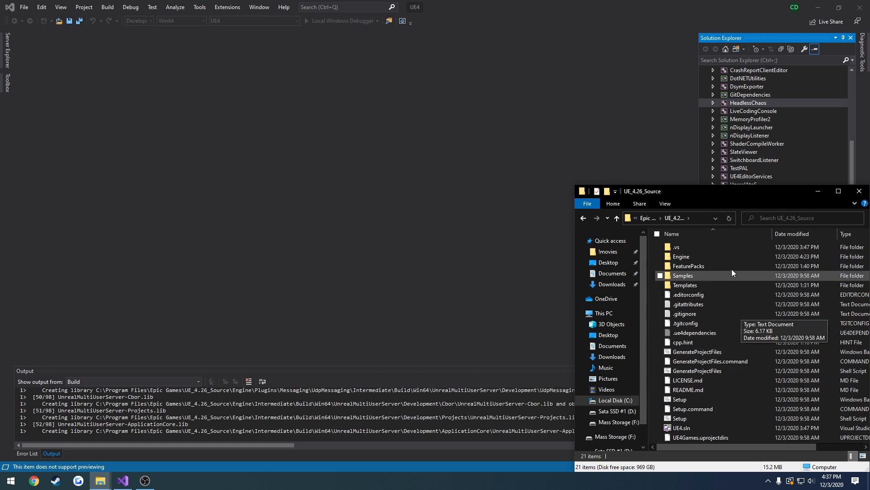
left_click(648, 218)
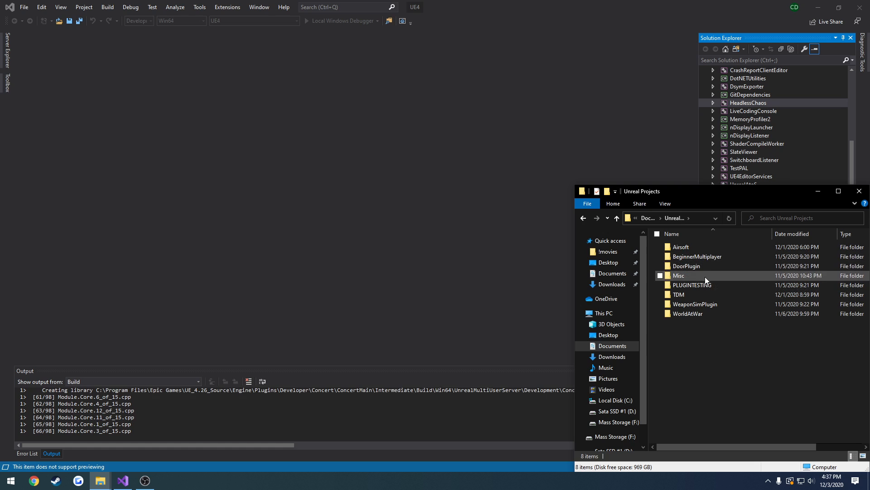
double_click(693, 285)
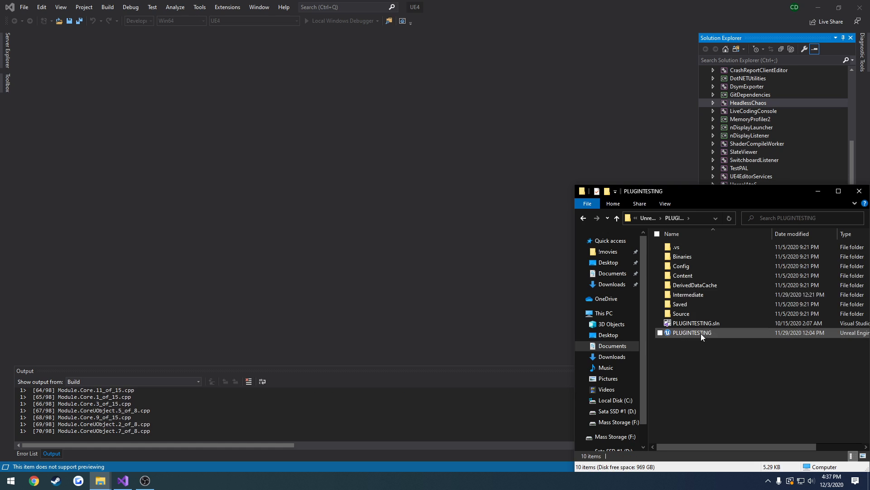
Open Switch Unreal Engine version for the PLUGINTESTING .uproject, then cancel without changing.
right_click(692, 332)
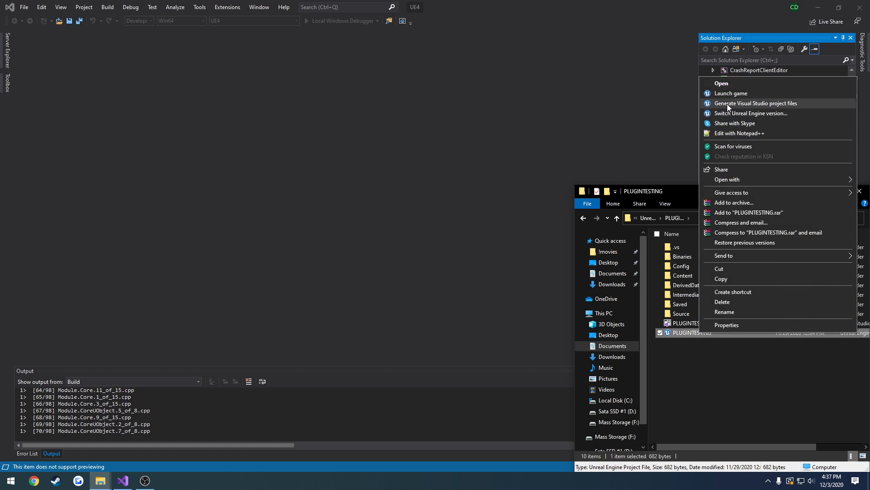
left_click(751, 113)
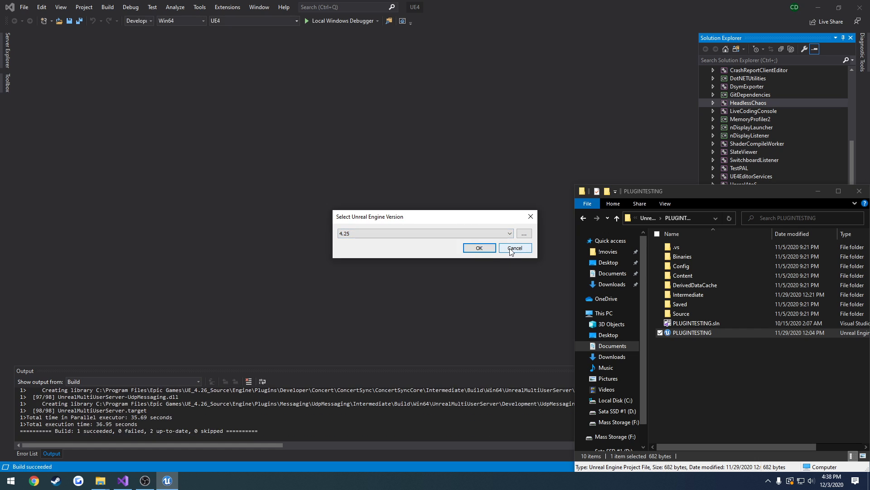
left_click(515, 247)
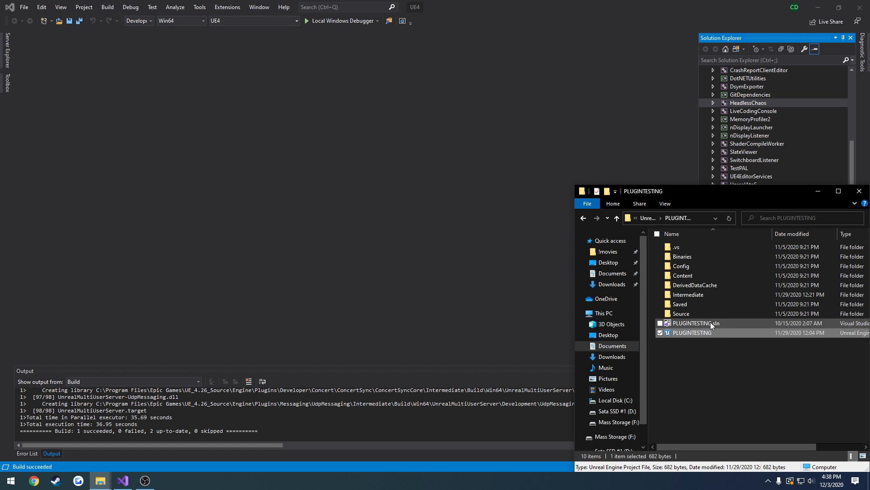
mouse_move(716, 326)
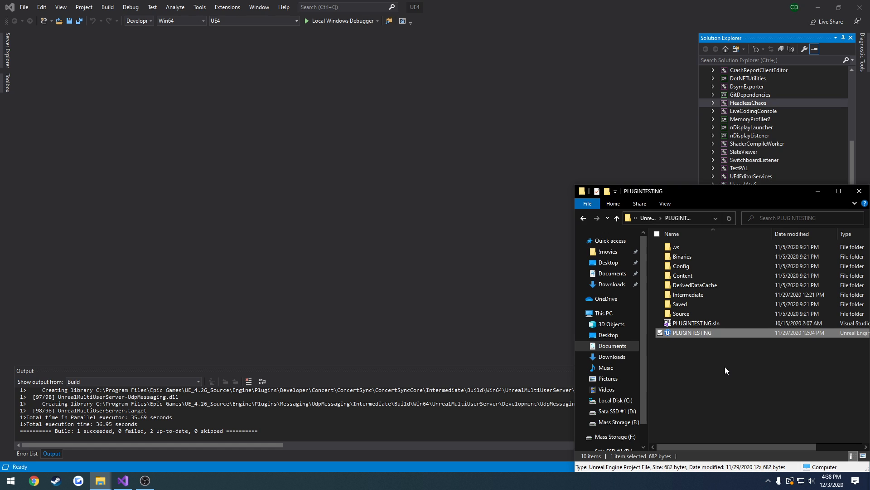
mouse_move(502, 478)
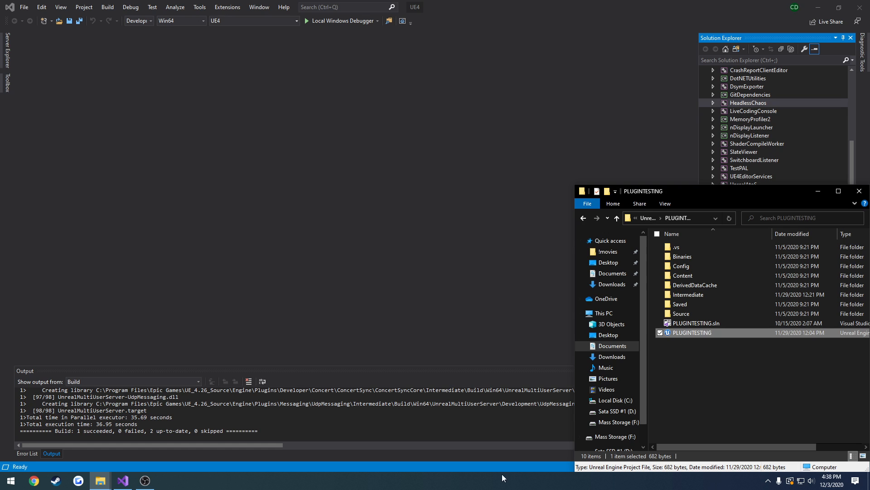